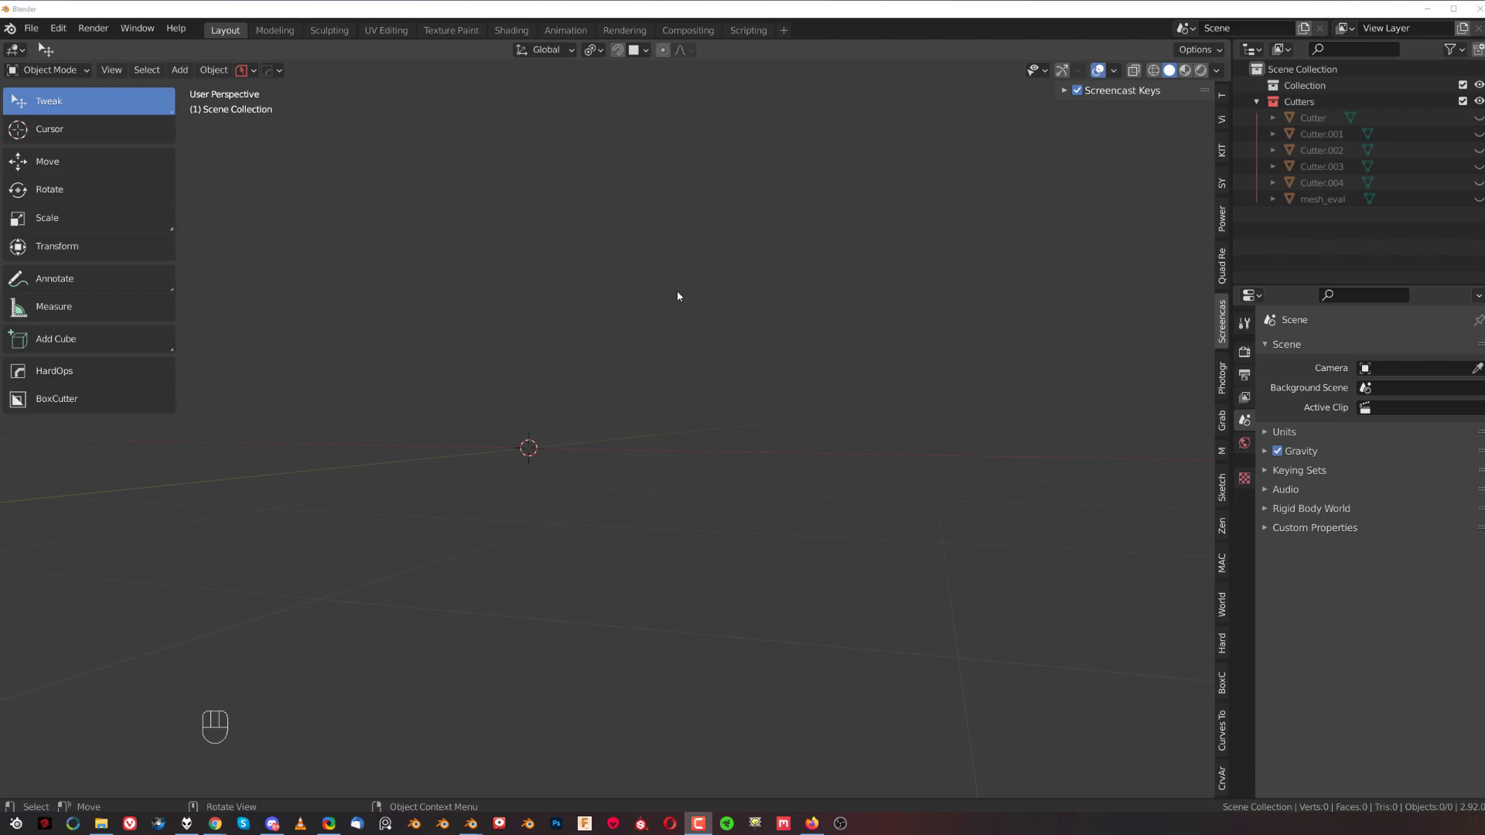
mouse_move(625, 328)
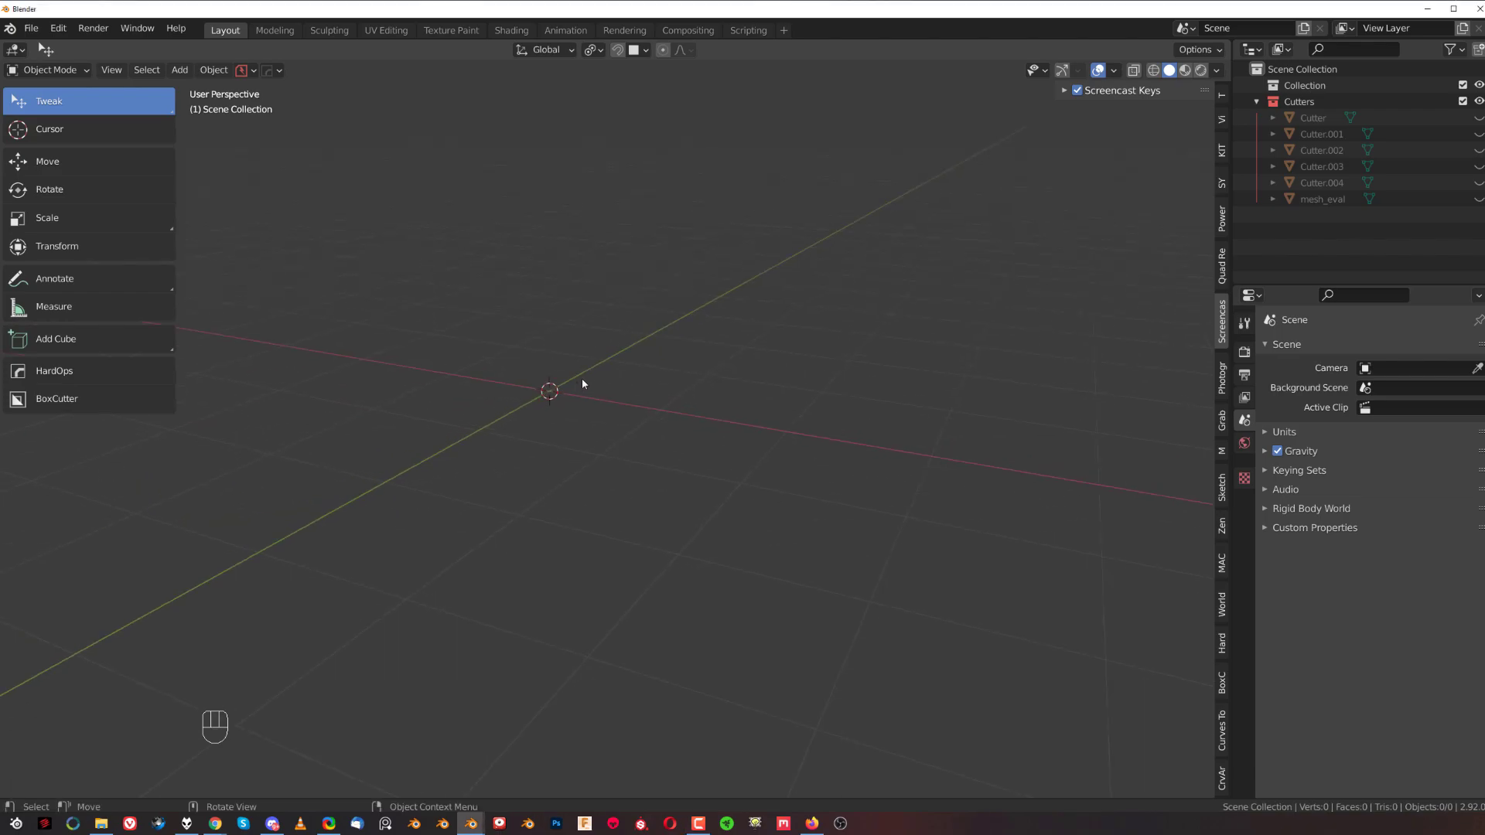
Add a cube mesh to the empty scene from the Shift+A add menu
key(shift+a)
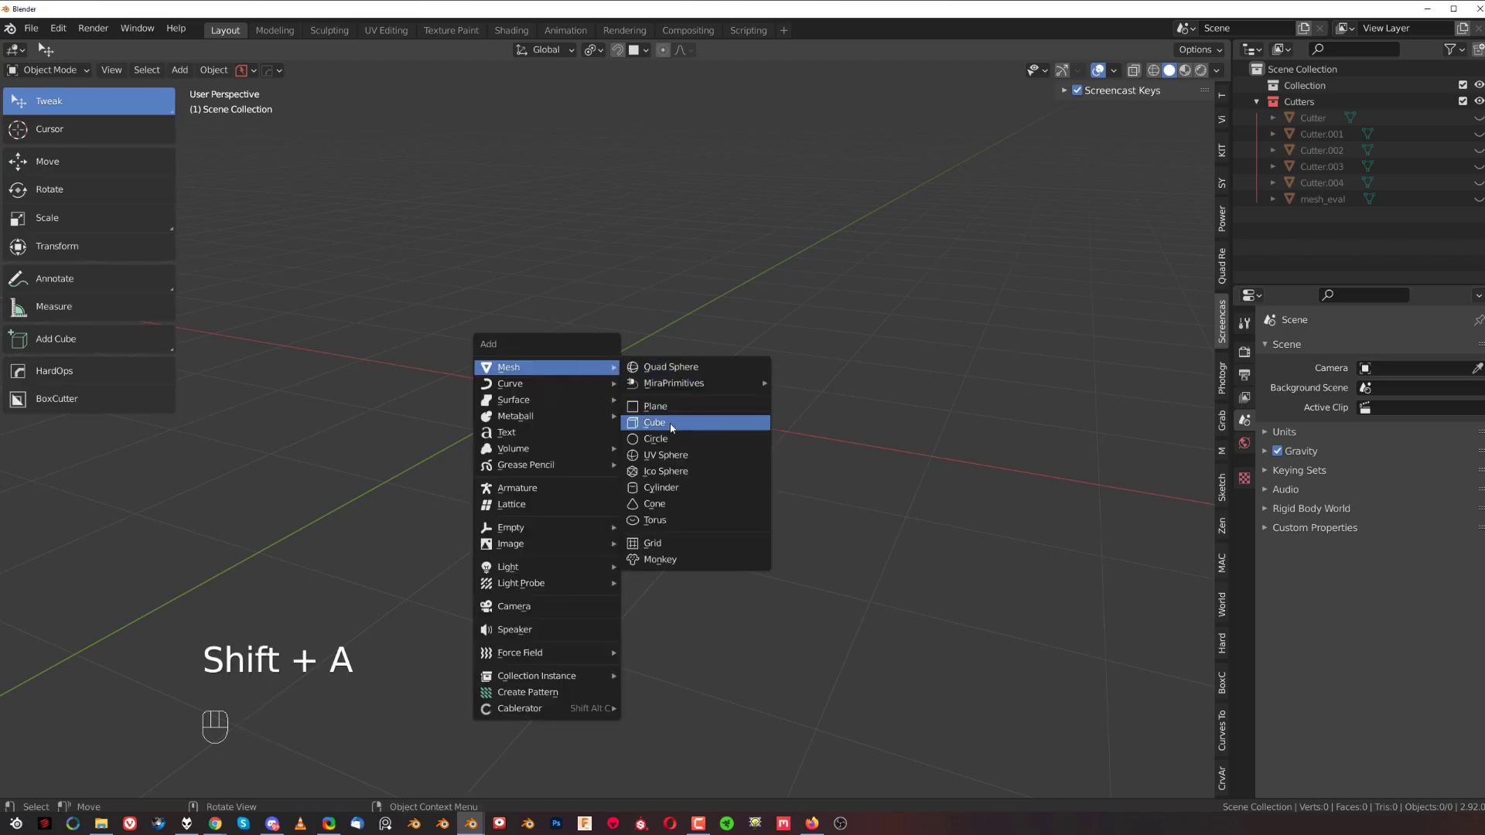
mouse_move(654, 423)
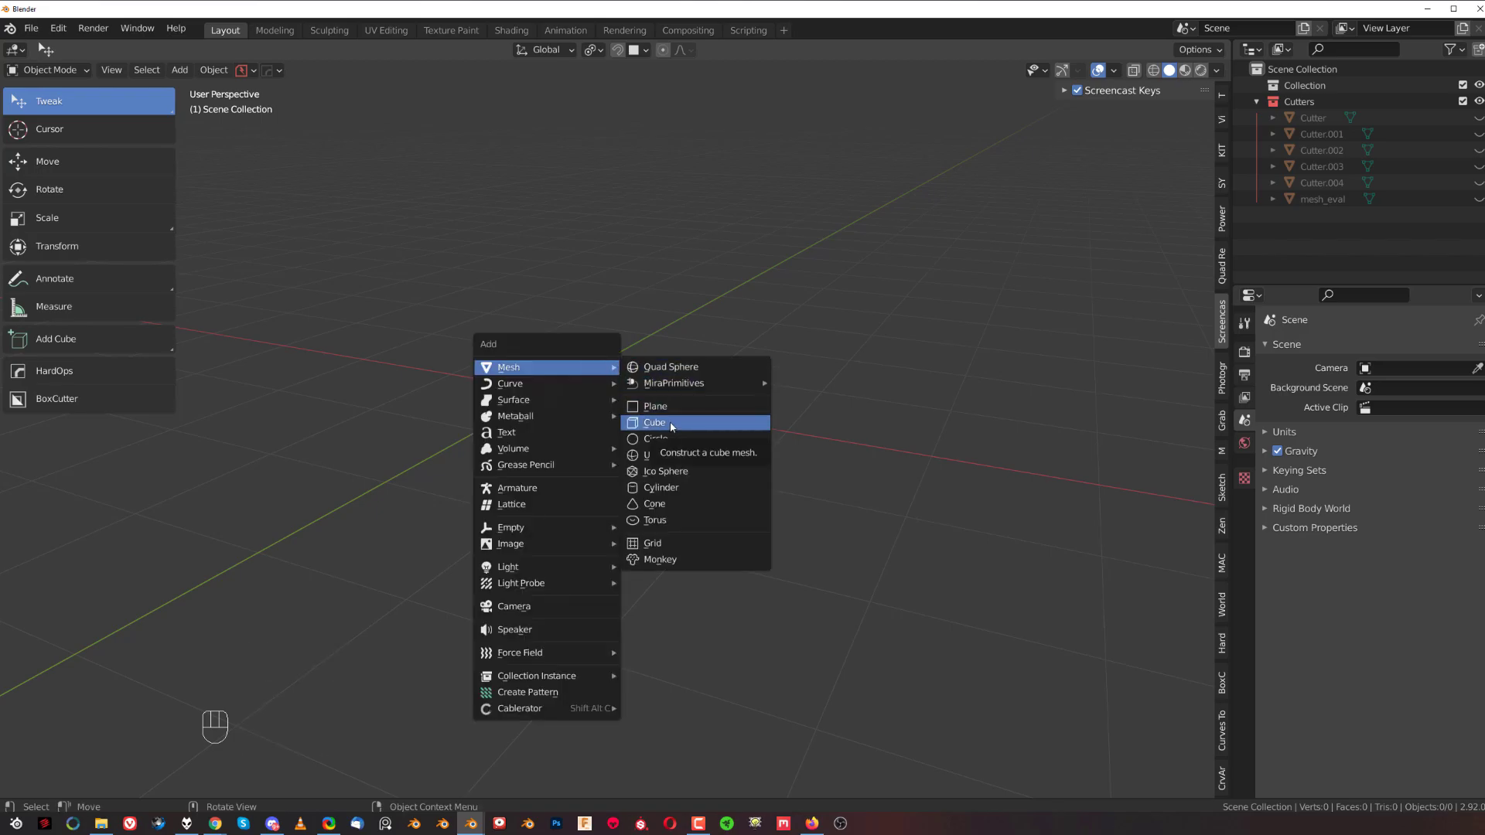
click(654, 422)
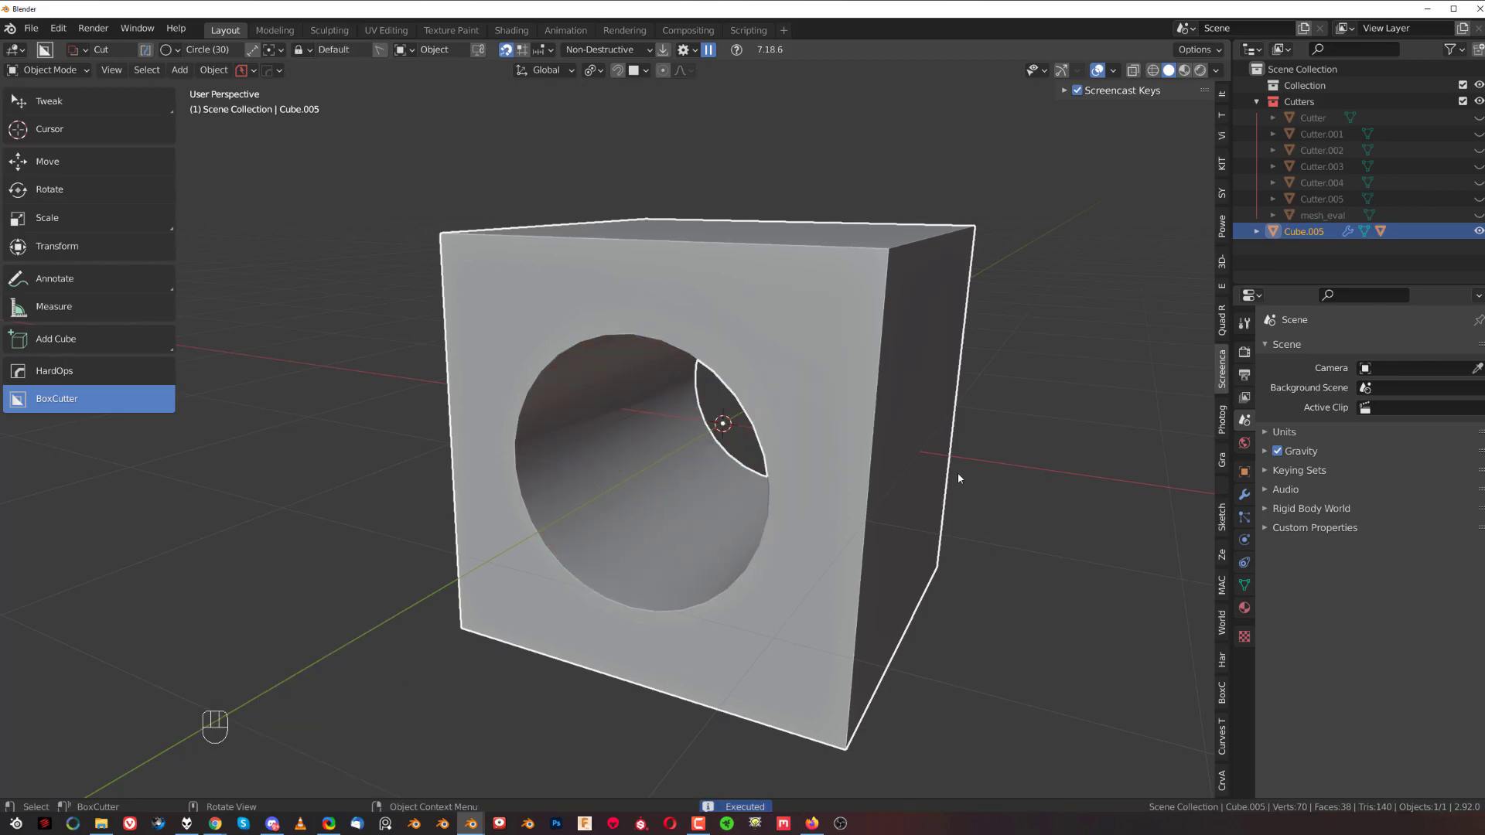
Undo the first cut, redraw the circular hole, and bevel the cube with sharpened edges
key(ctrl)
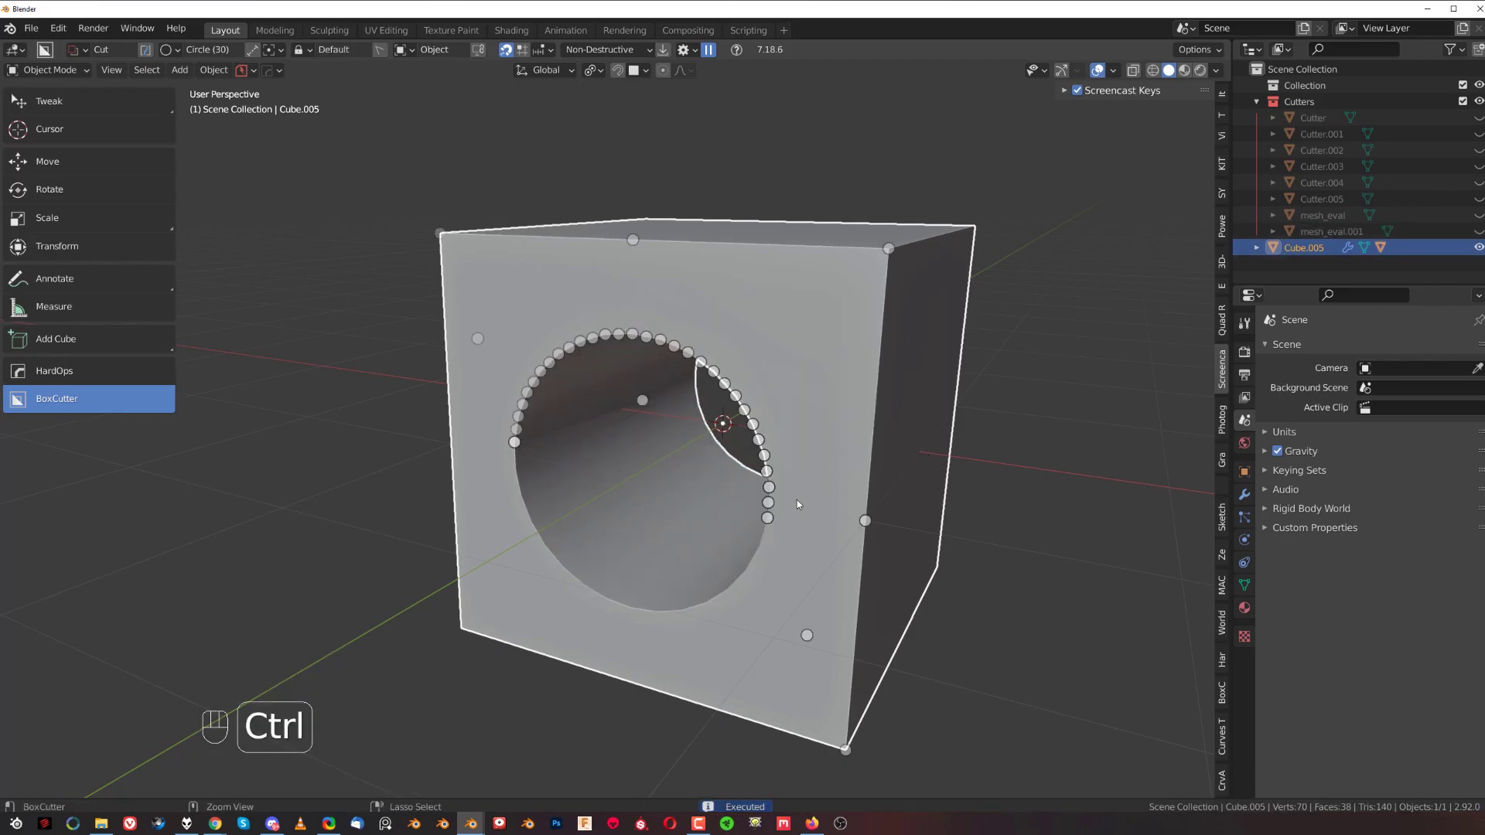
key(q)
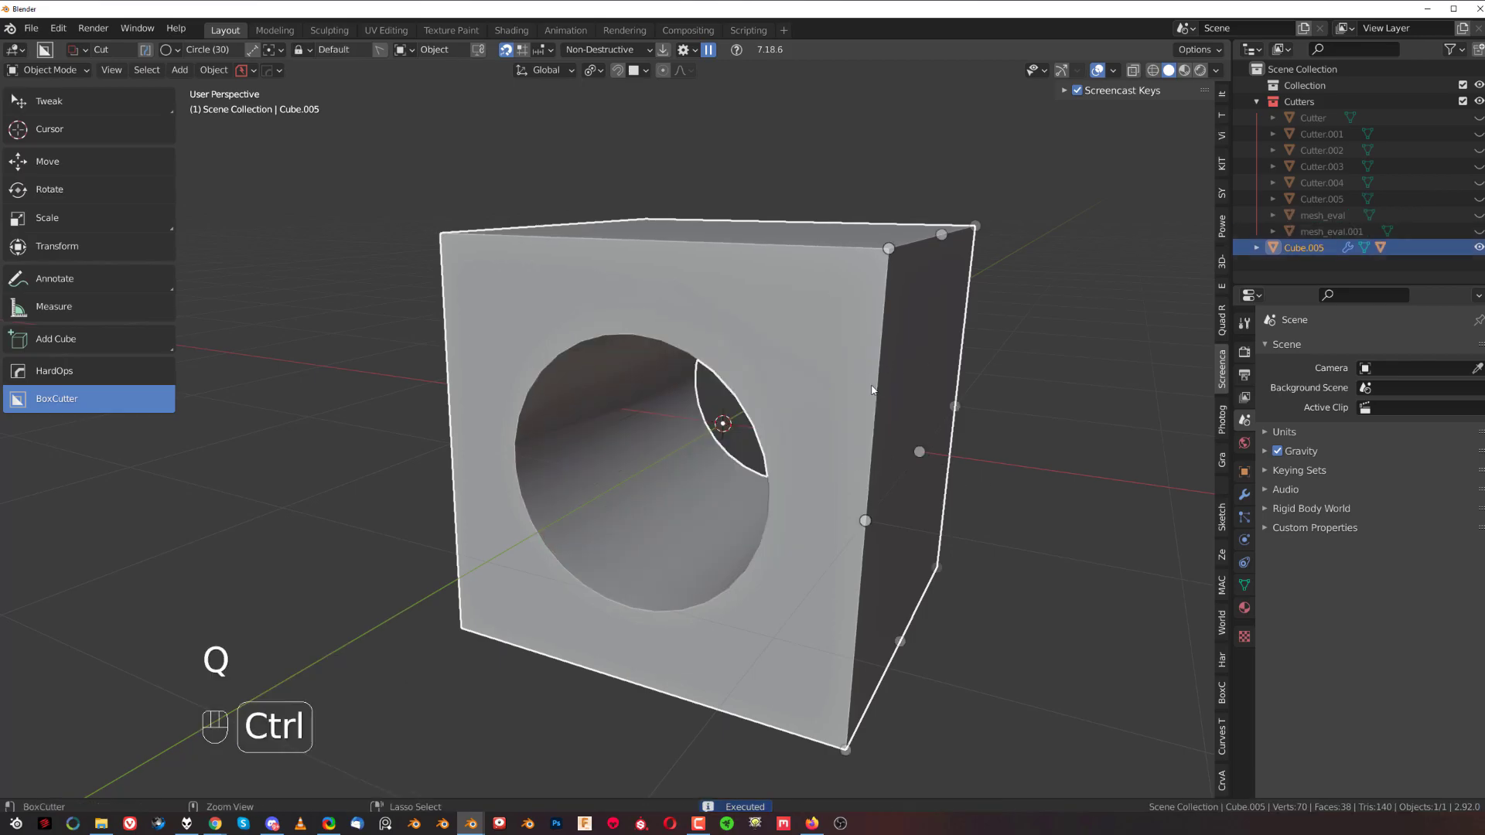
key(ctrl+z)
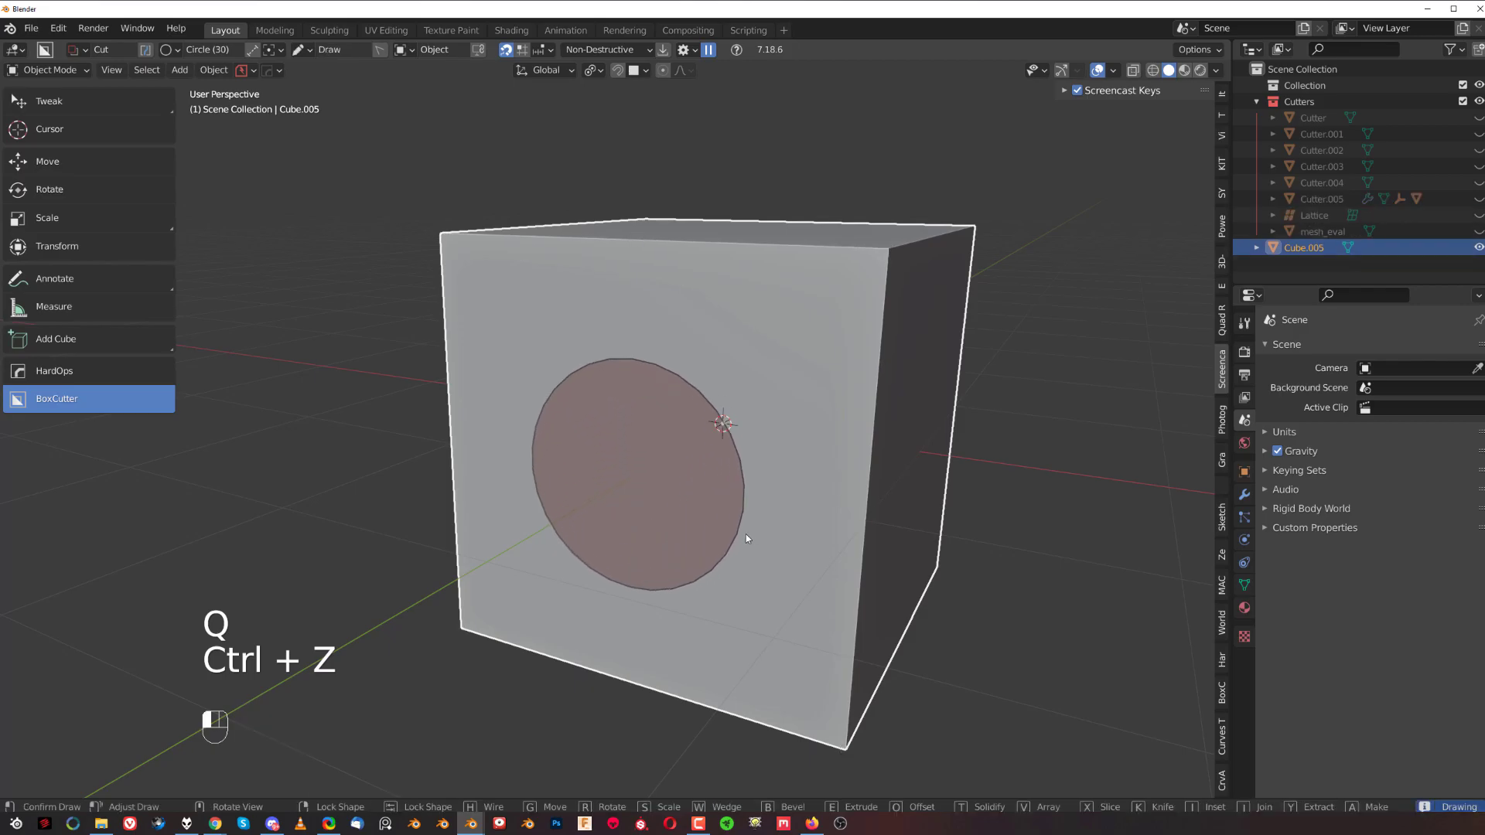
key(shift)
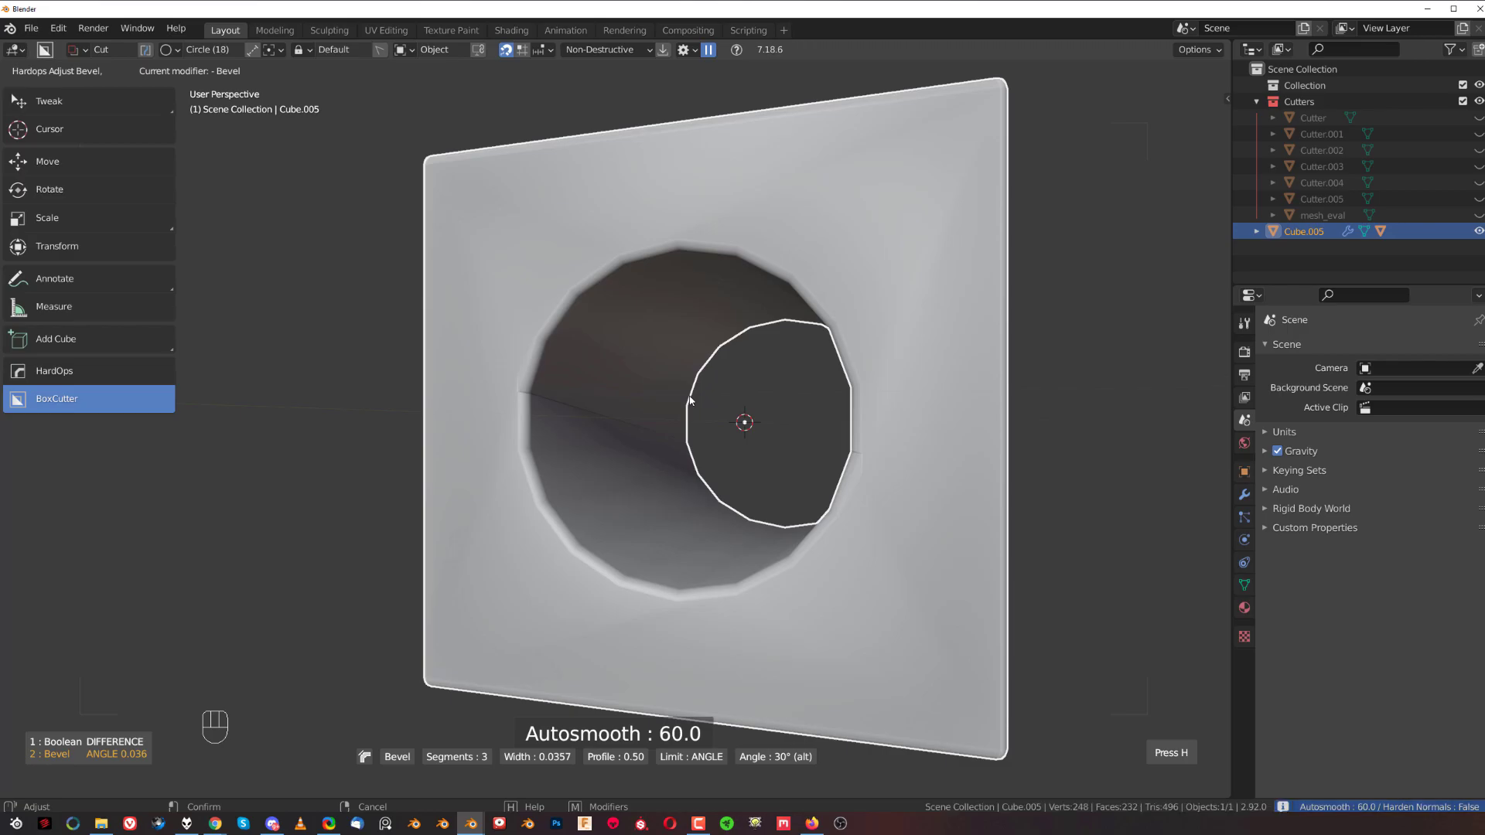
key(Tab)
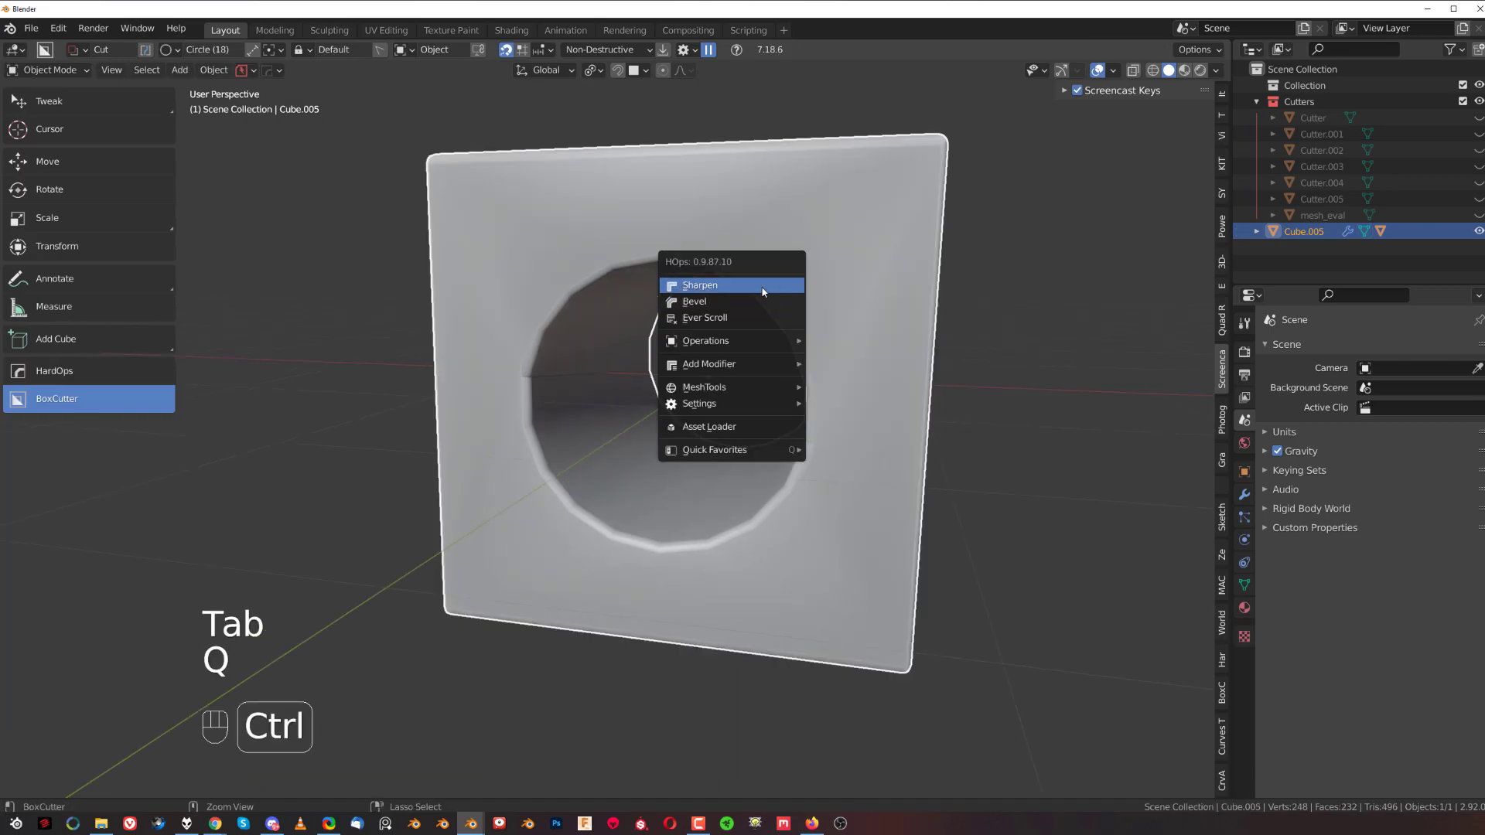
click(700, 286)
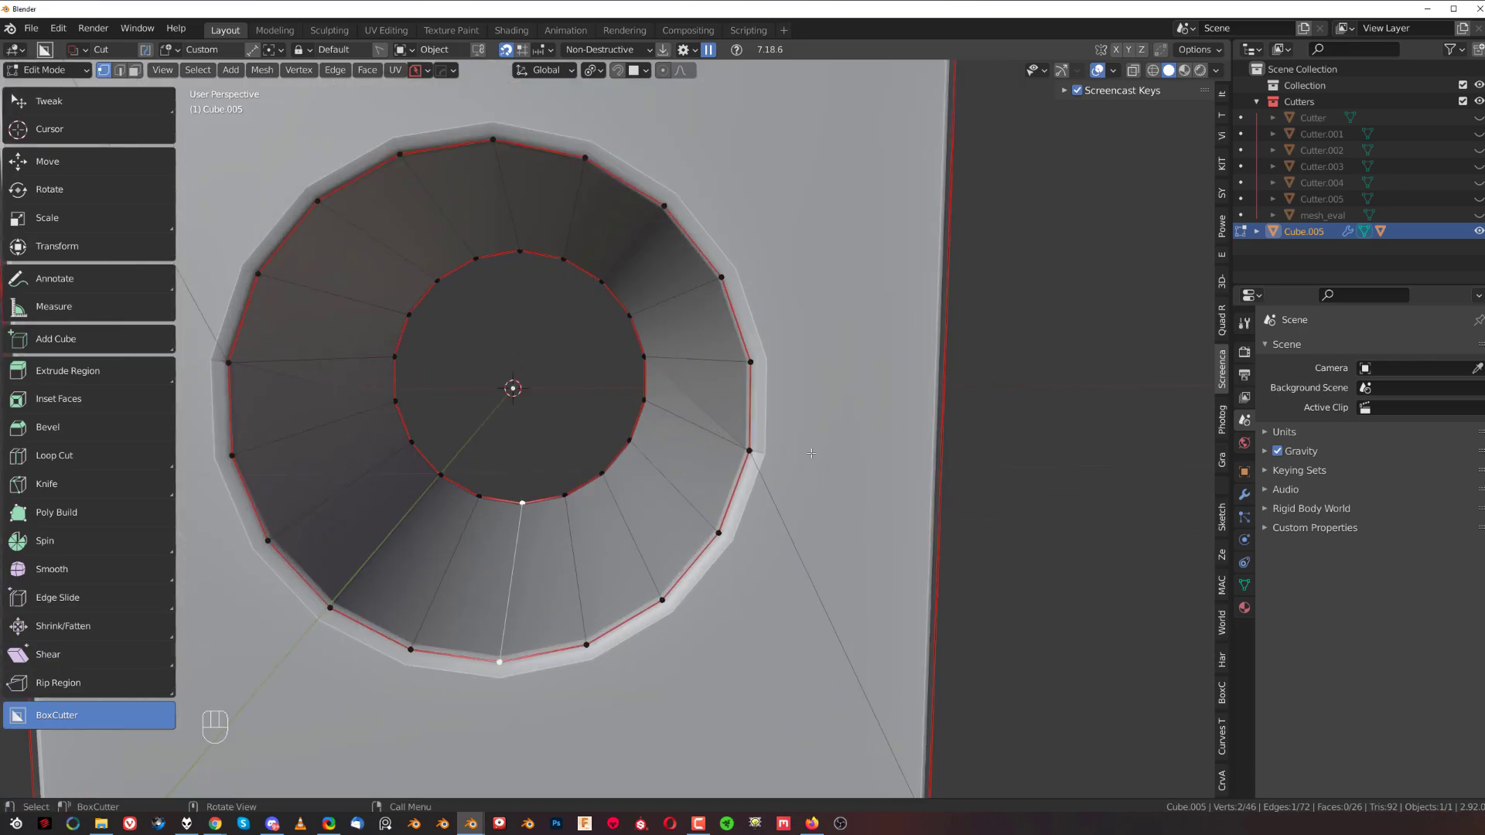
Knife-cut from the hole's rim to the cube's outer edge, then dissolve the extra edges
key(k)
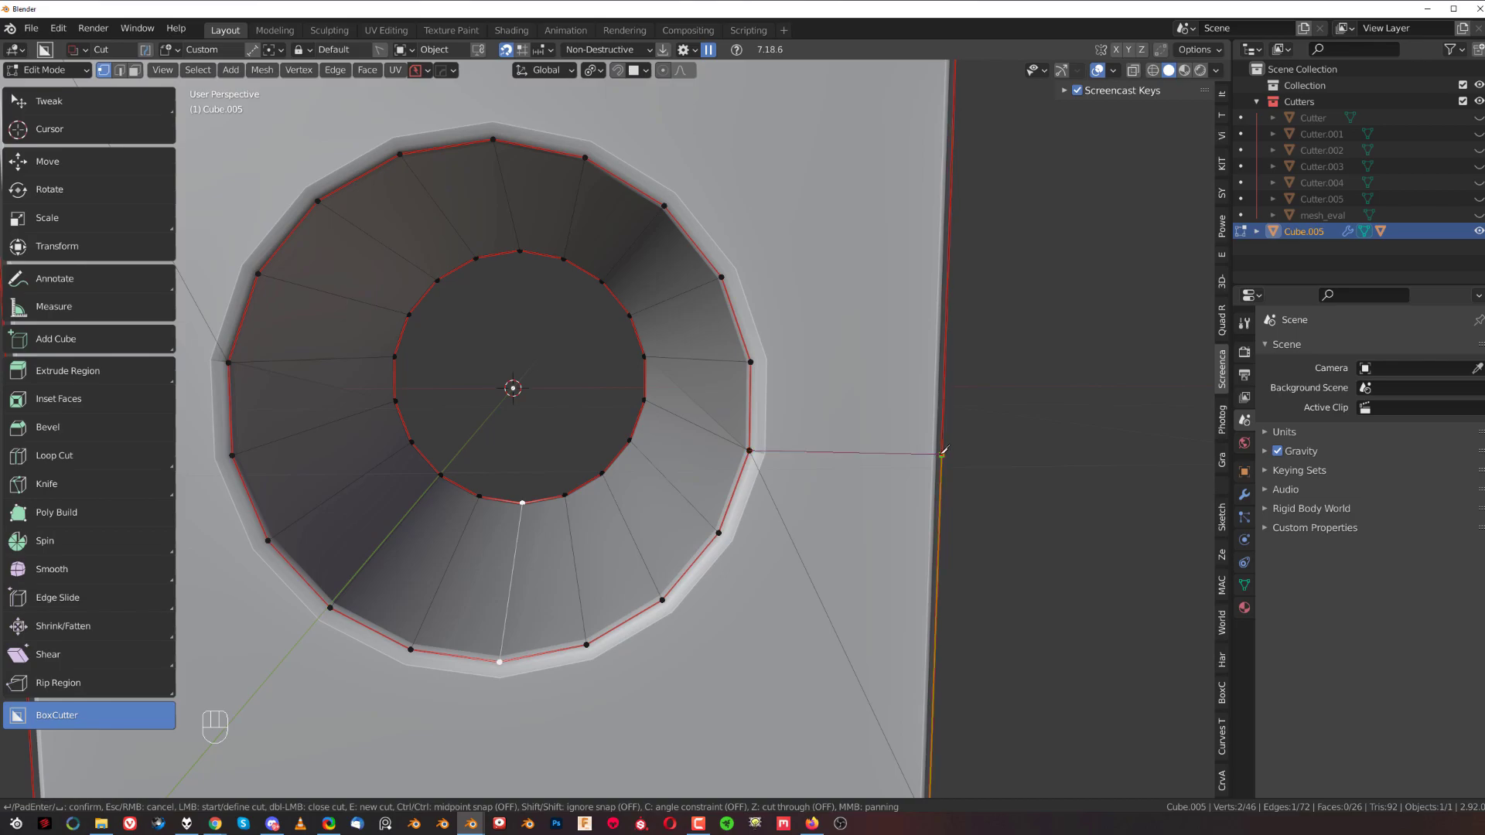
key(shift)
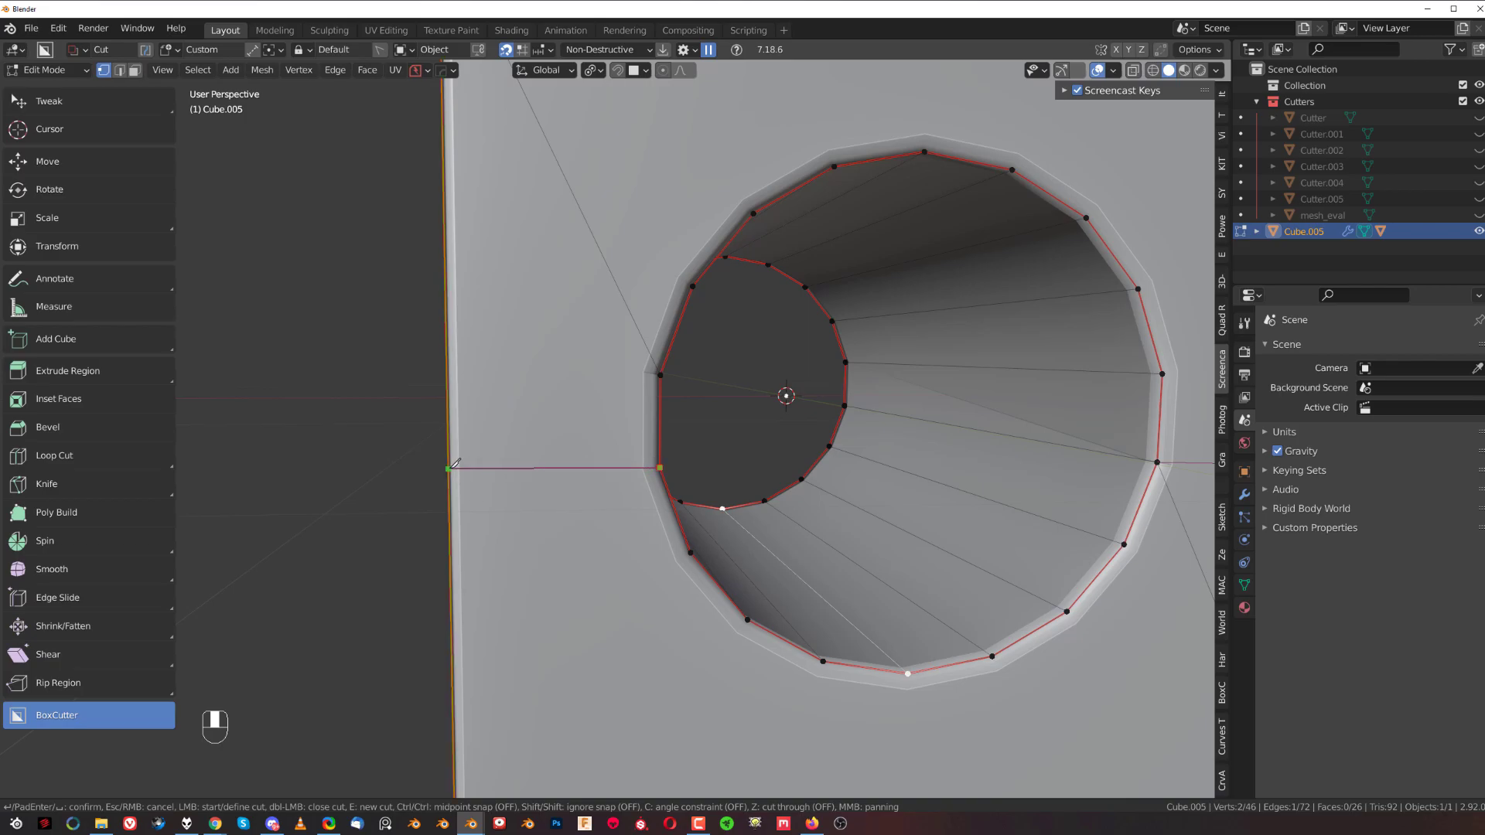
key(Tab)
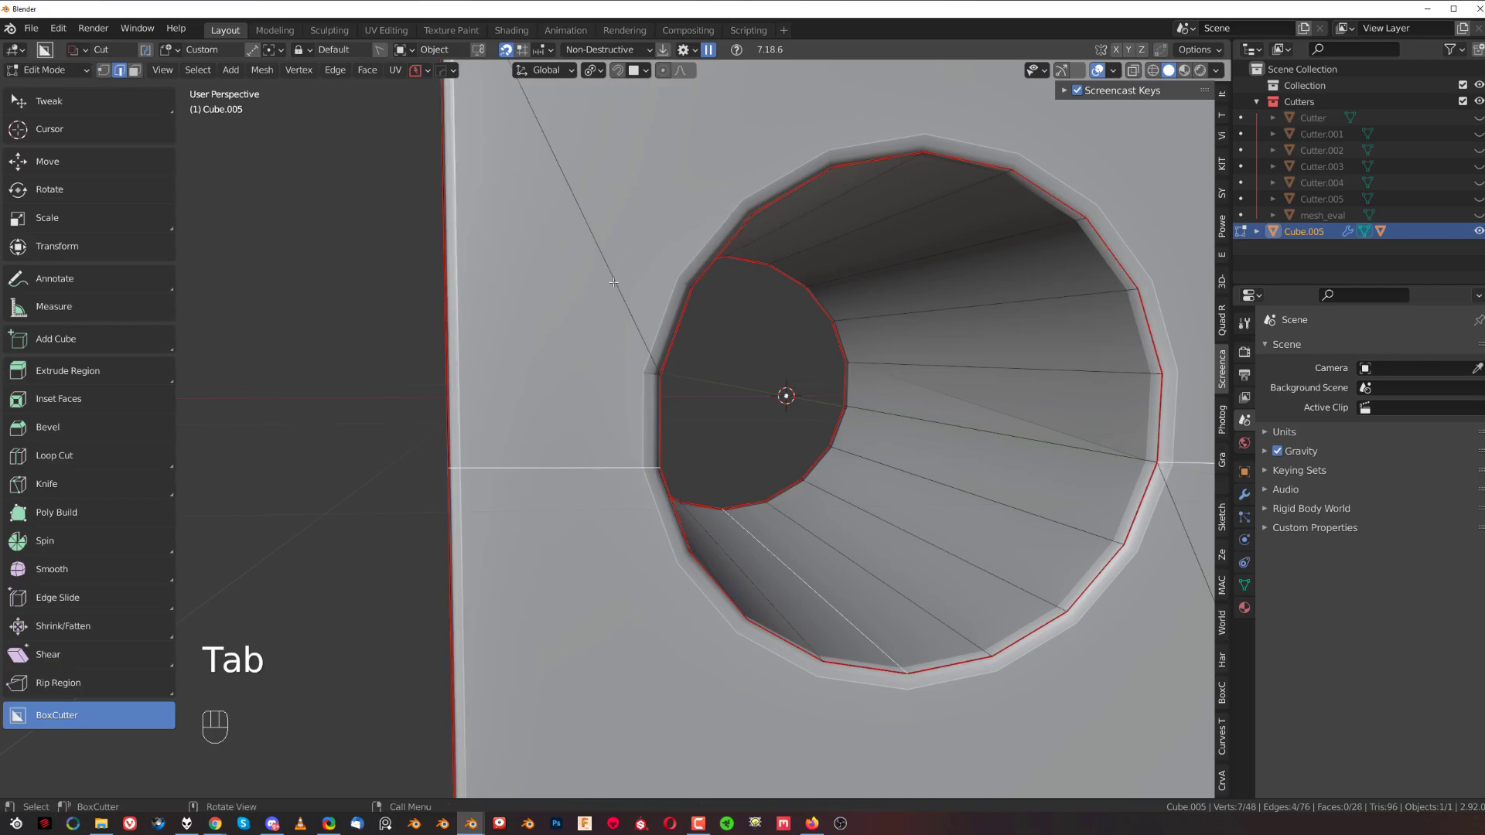
key(x)
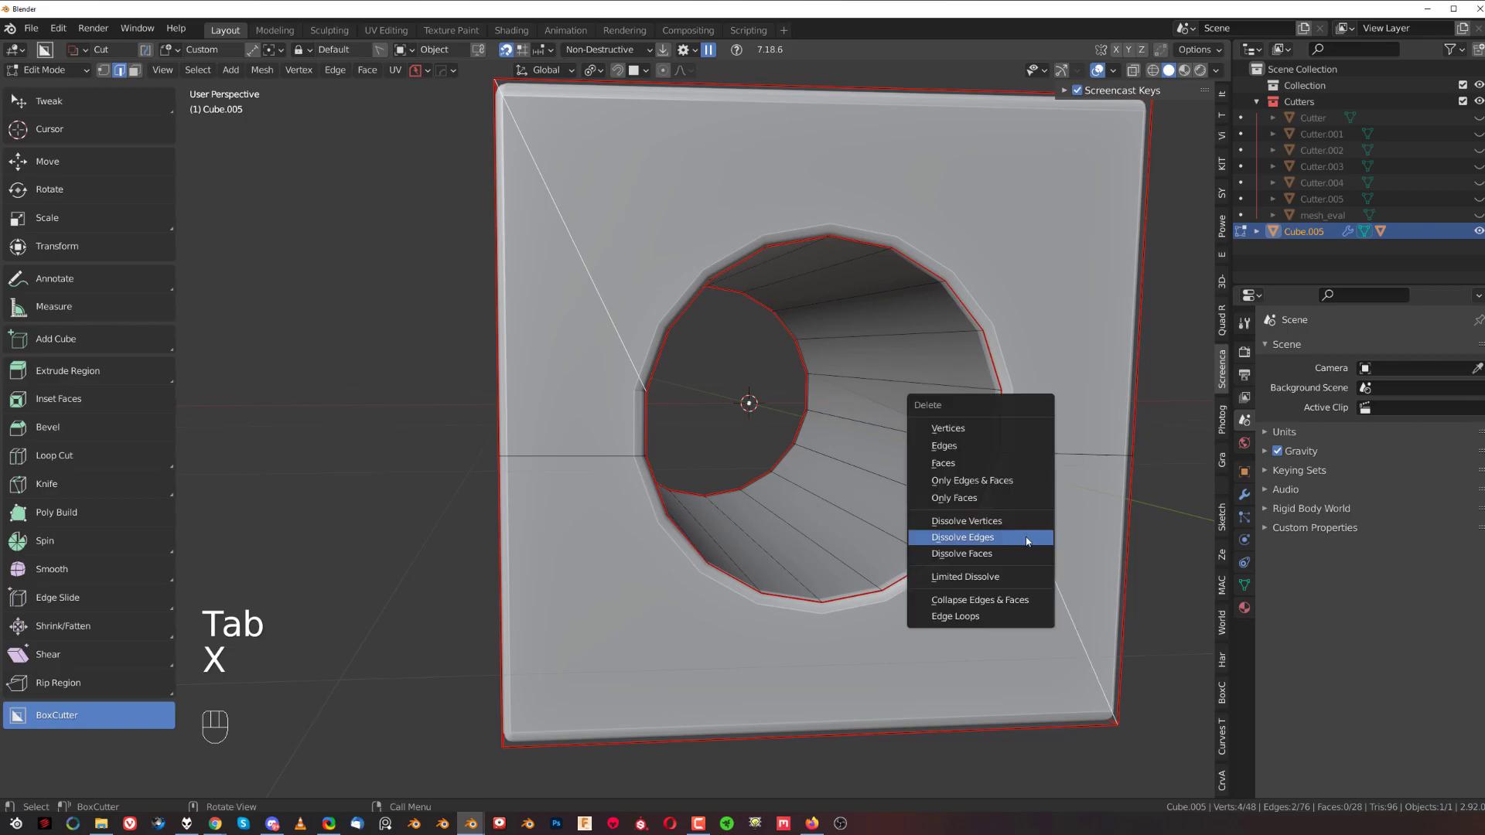
click(962, 536)
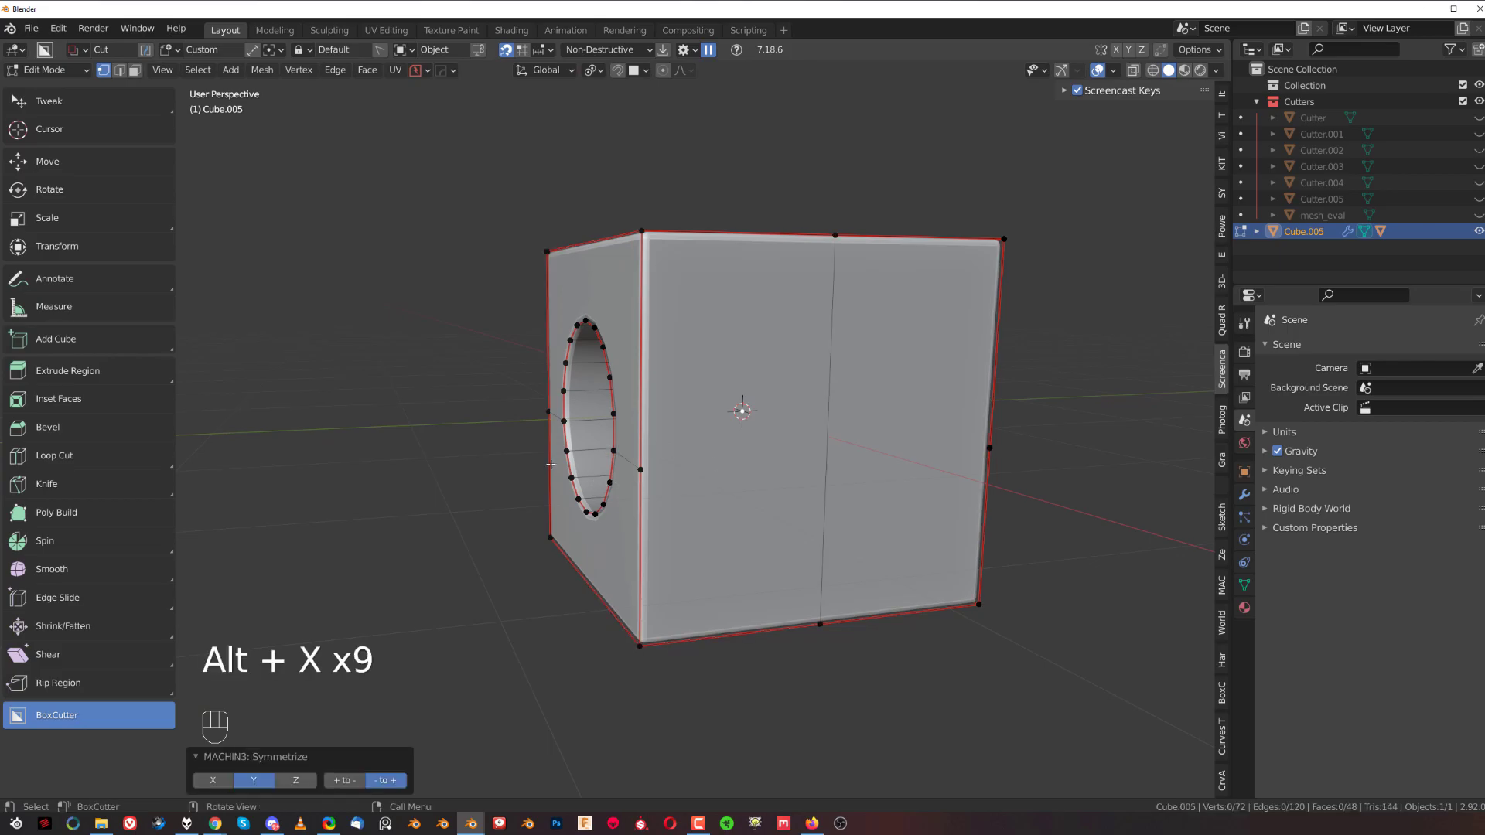
Fix the hole's vertex connections in Edit Mode and symmetrize the mesh with Alt+X
key(Tab)
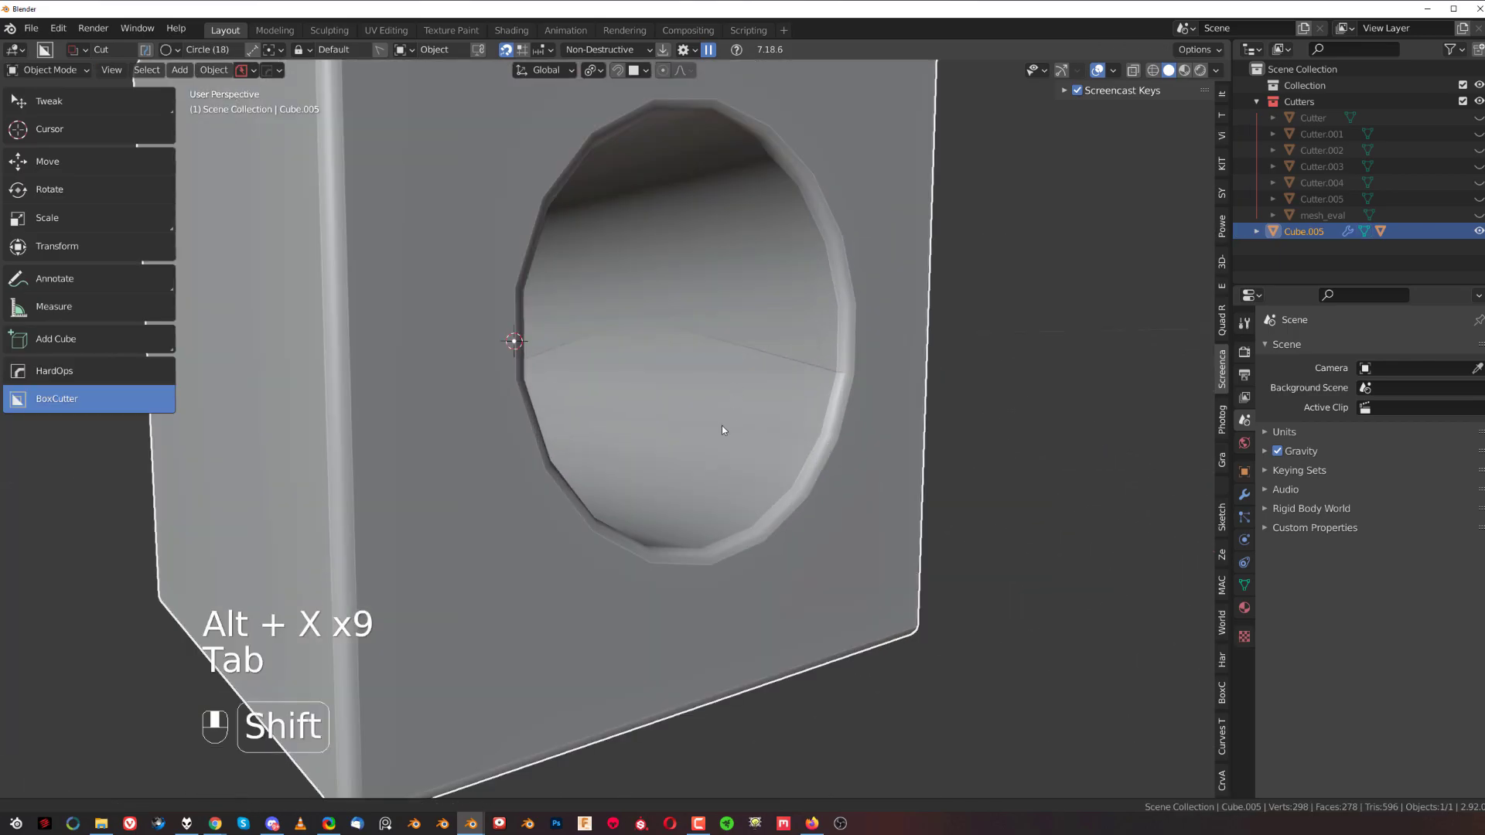
key(Tab)
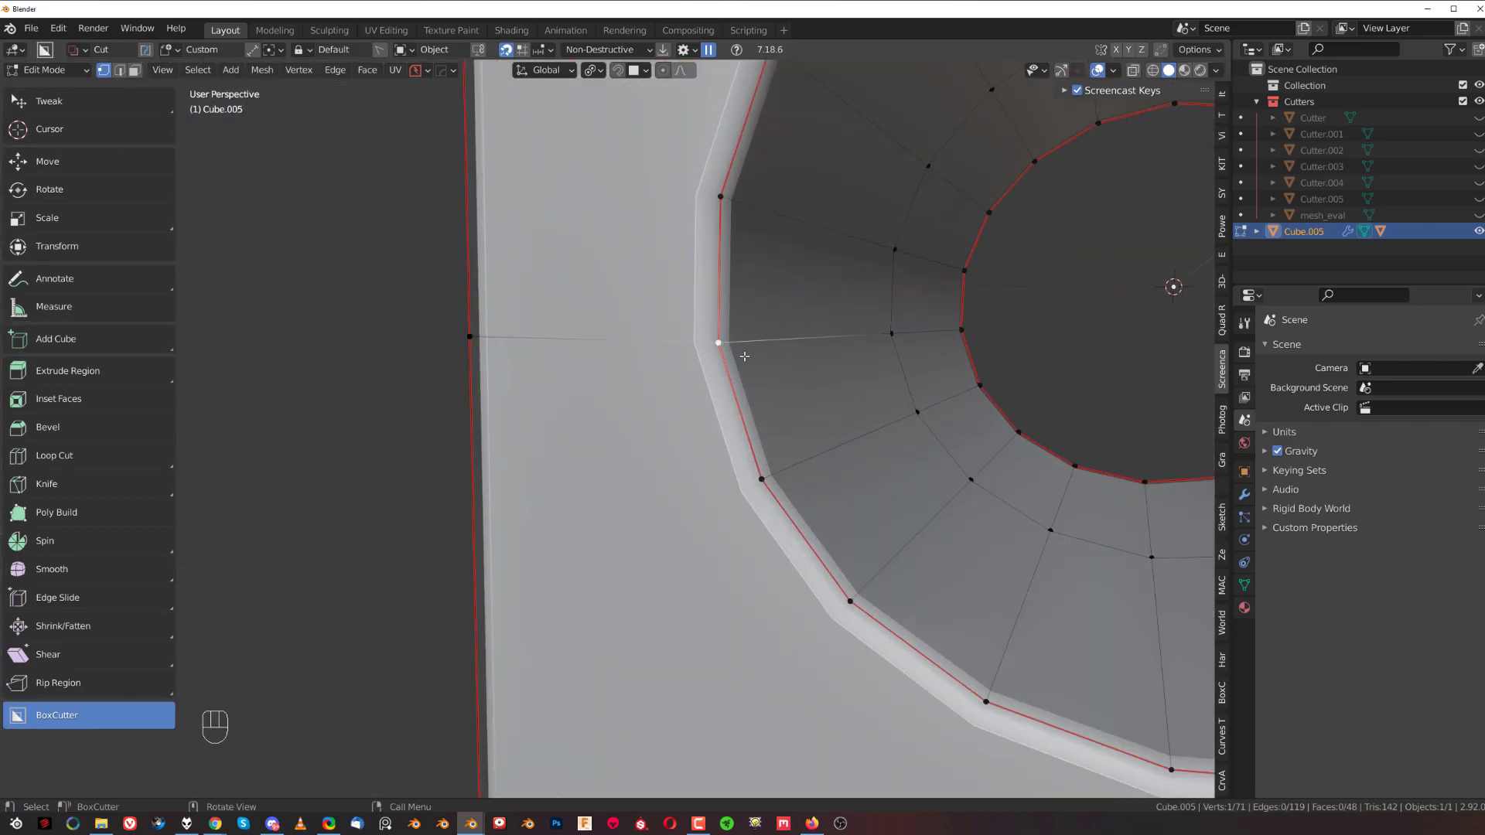
key(alt+x)
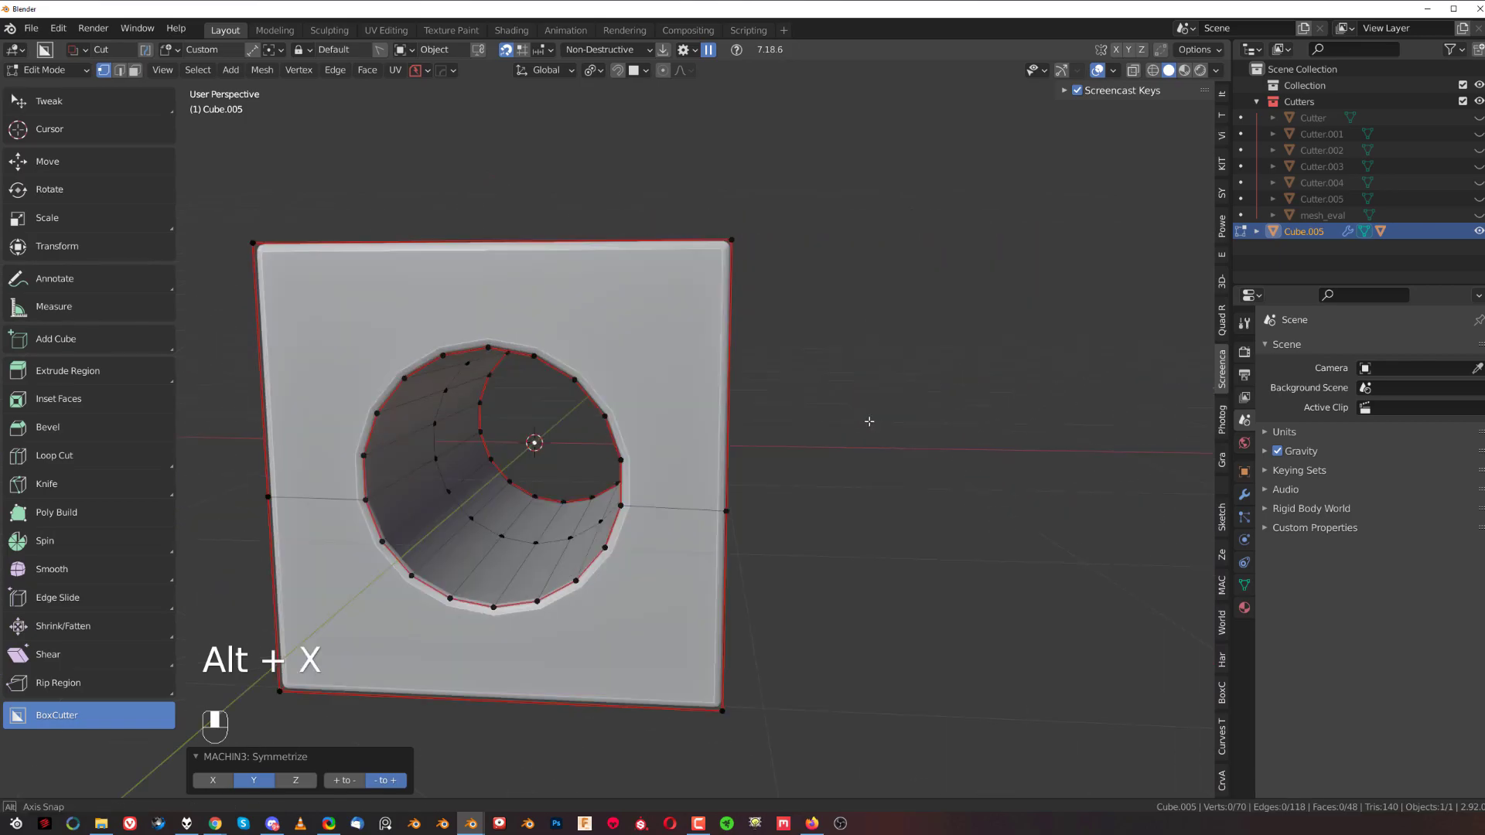
key(Tab)
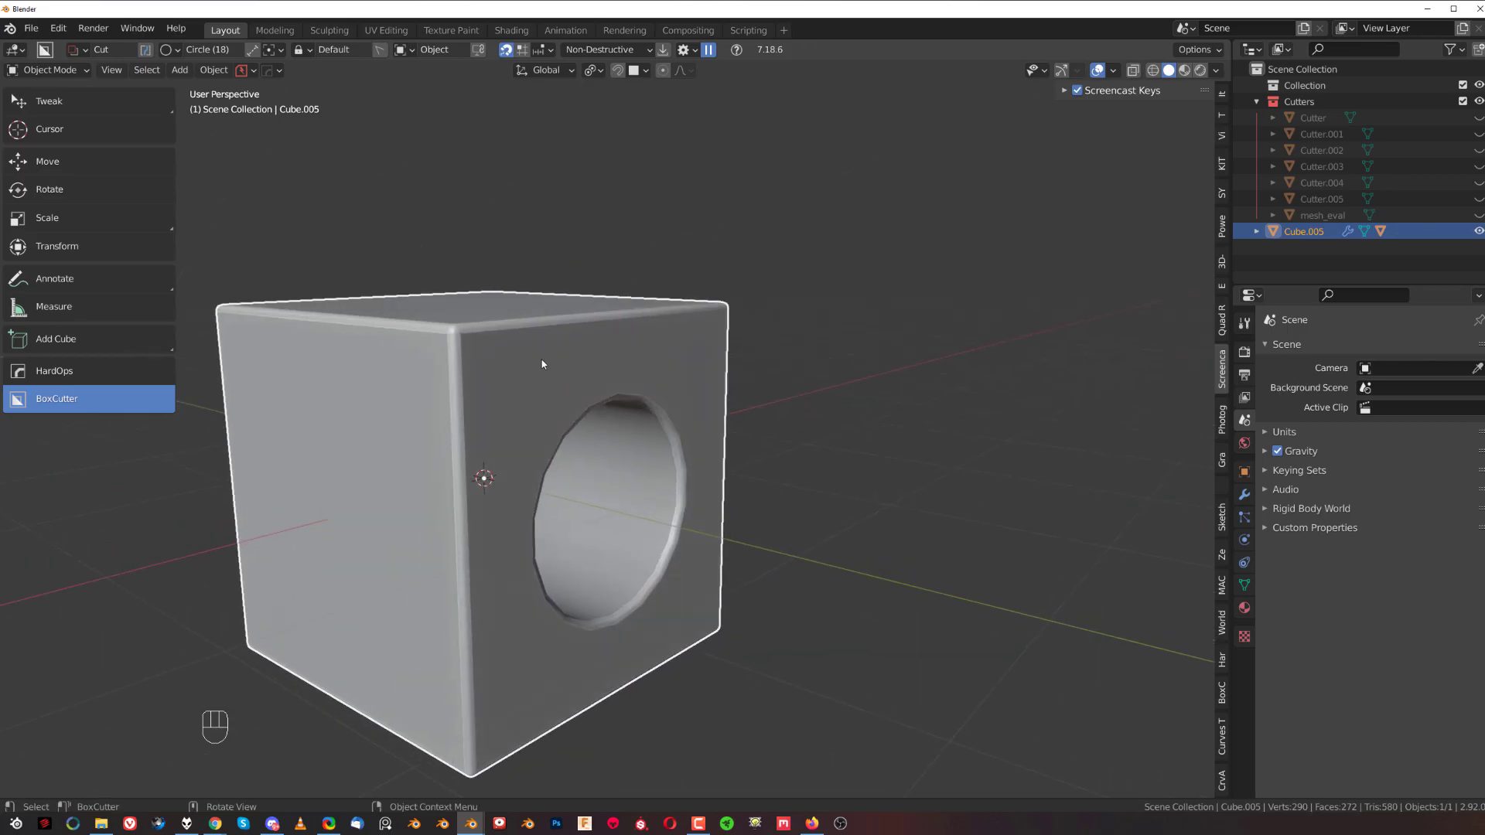
key(Tab)
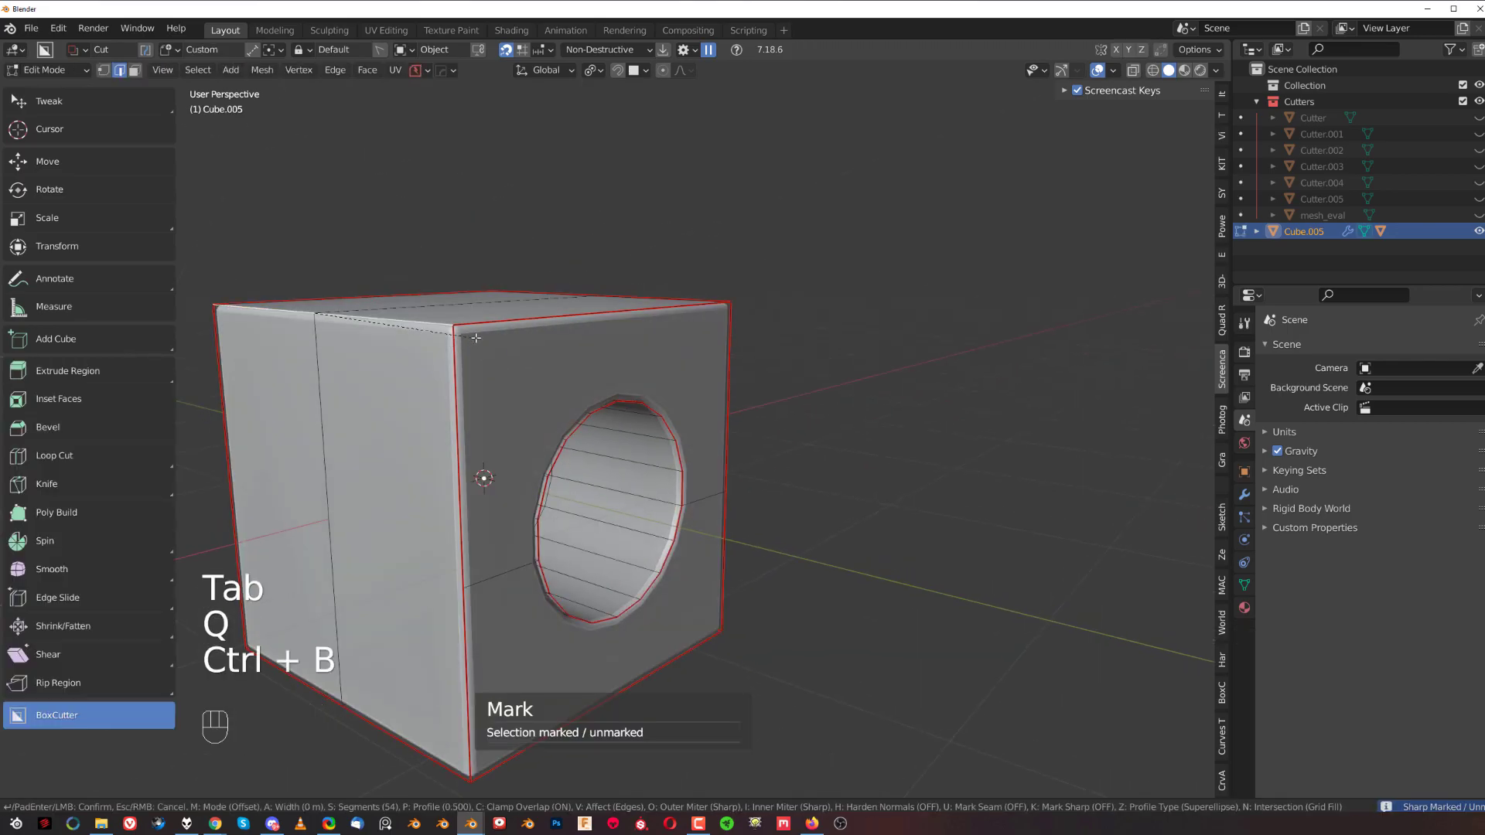
key(Tab)
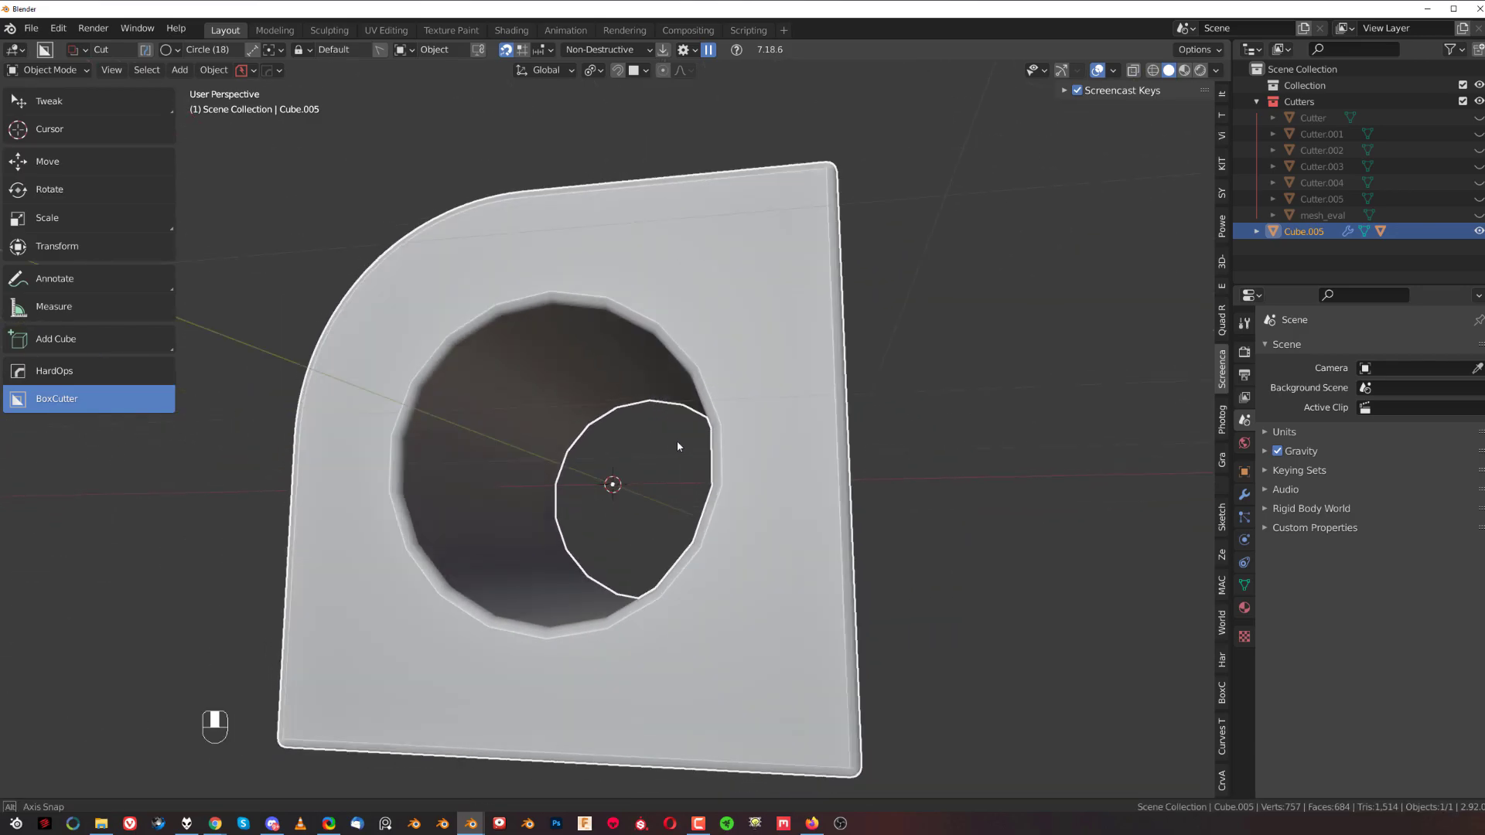
Confirm the Mesh: LoopTools add-on is enabled in Preferences, then close the window
click(58, 29)
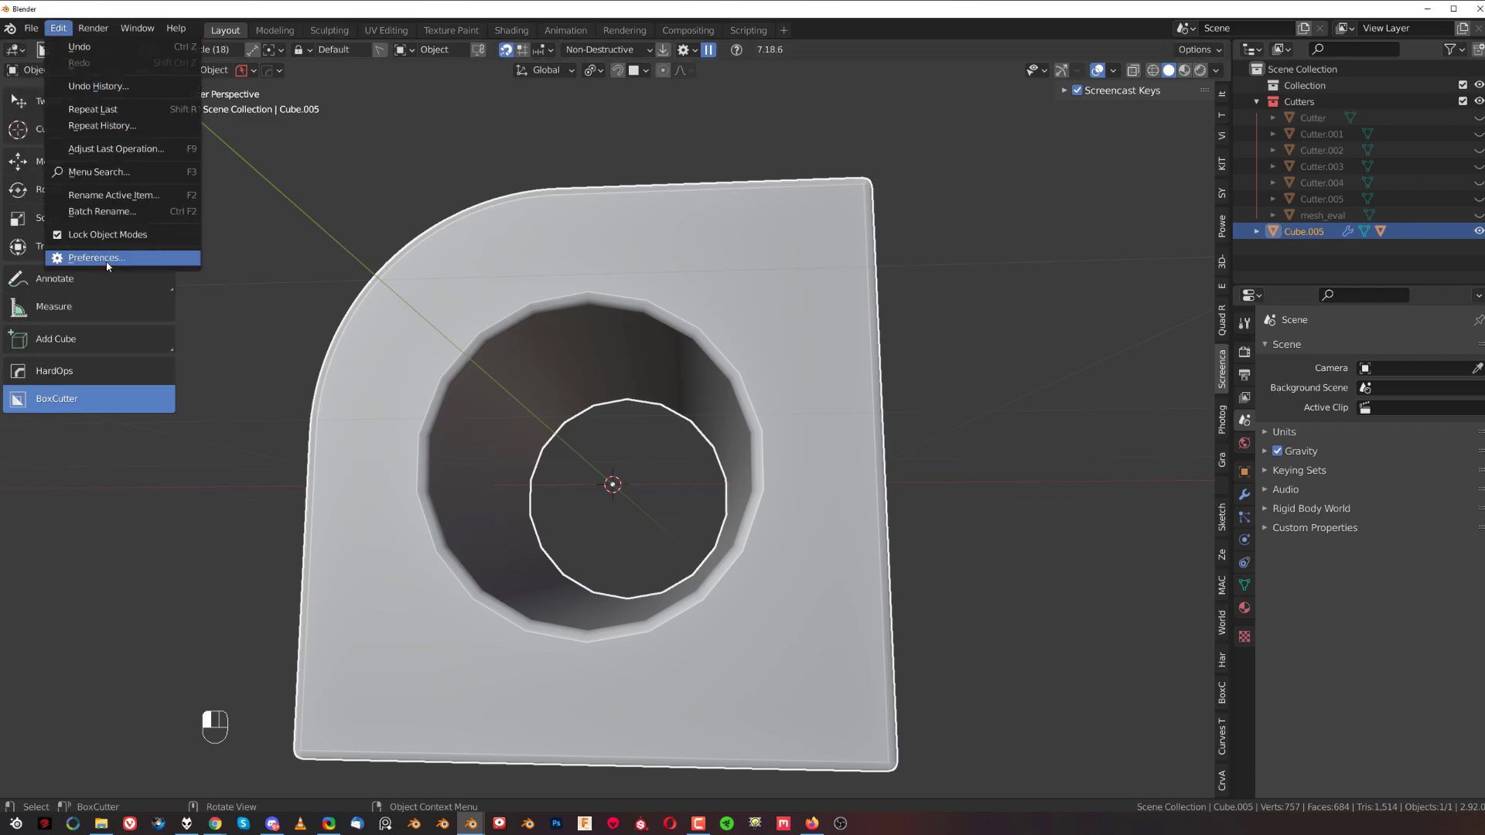
click(94, 258)
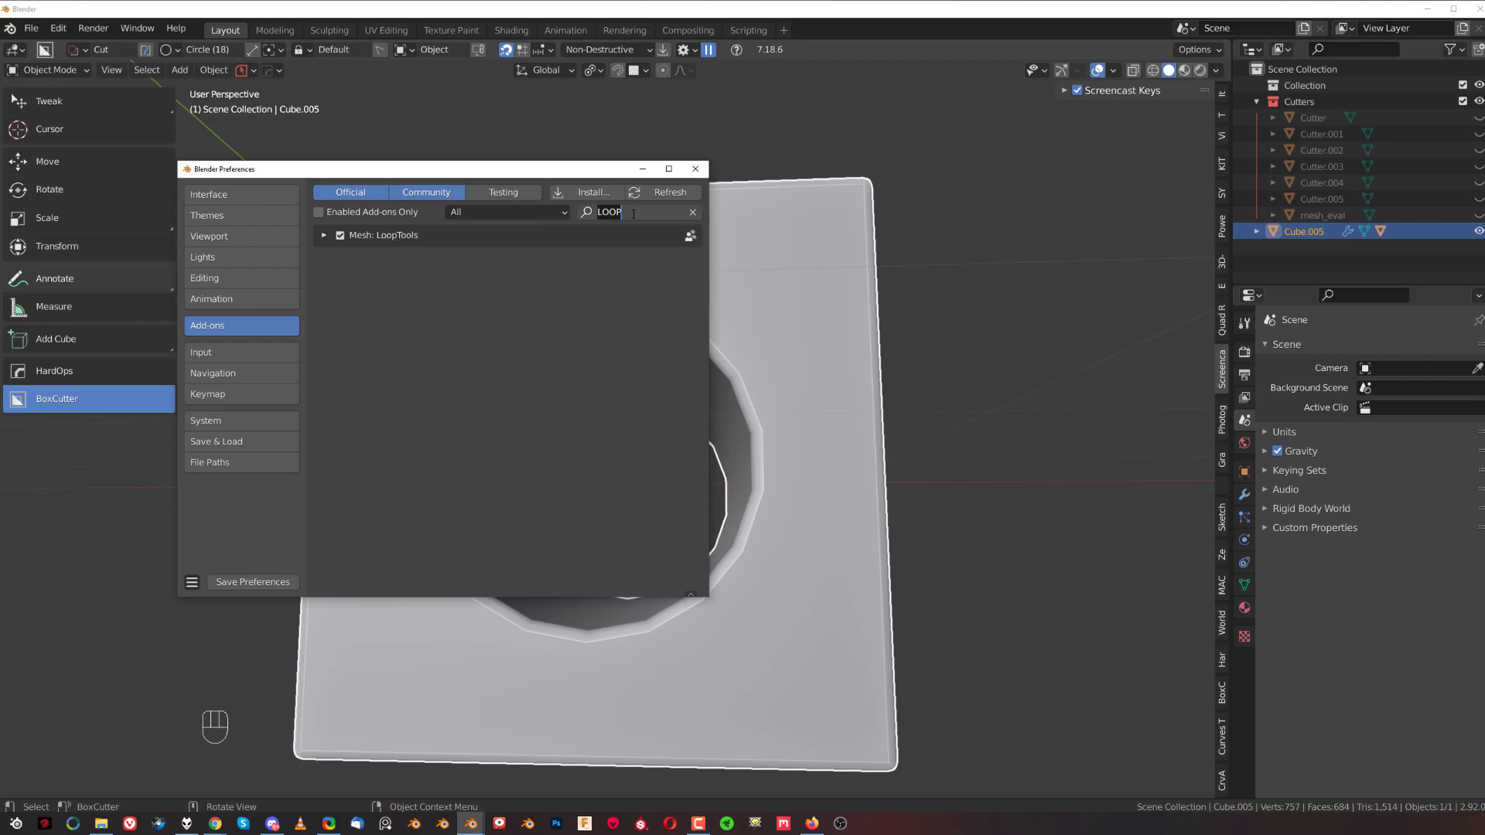
mouse_move(366, 266)
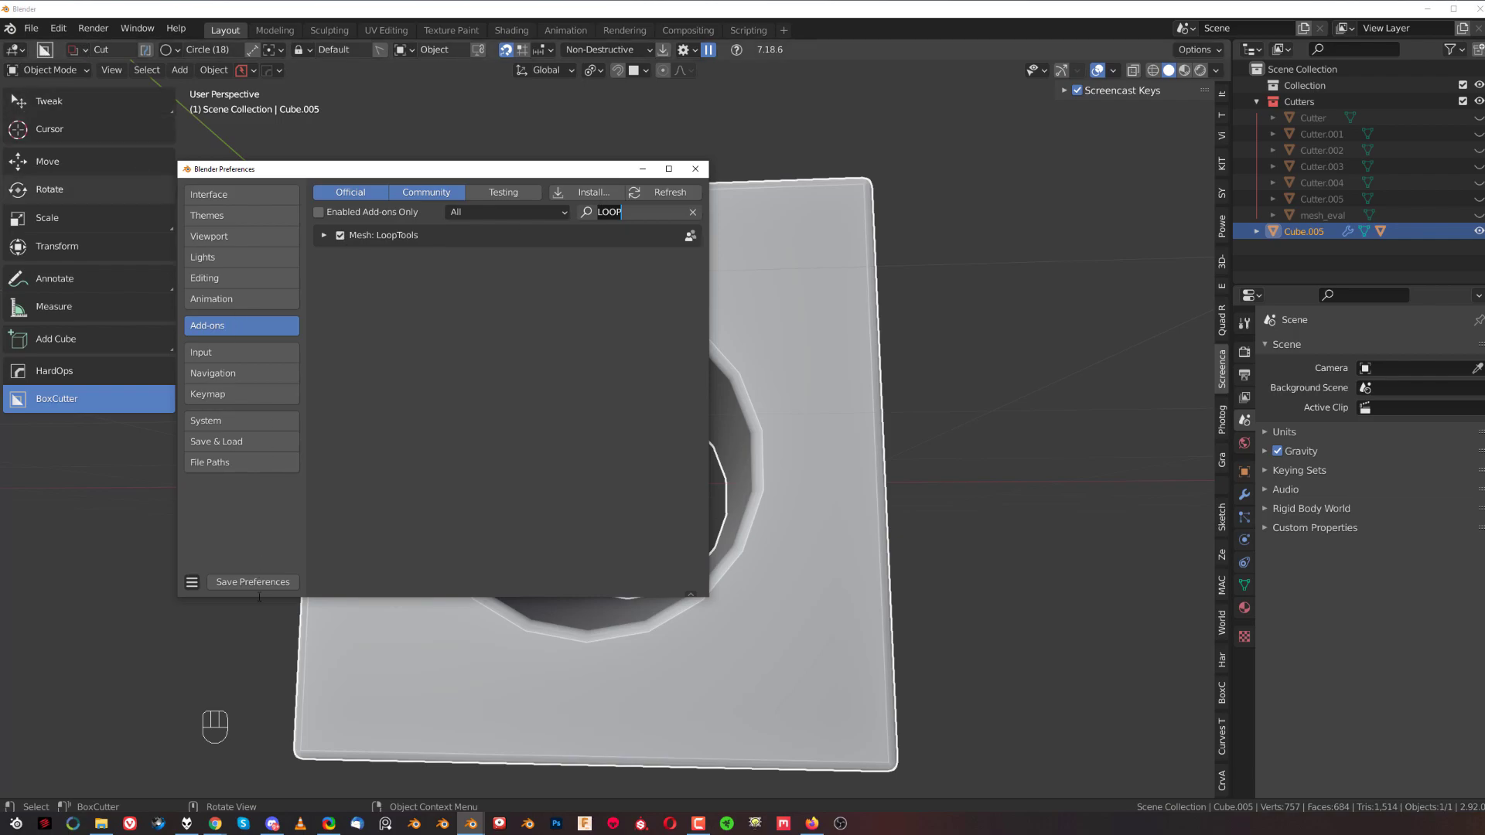
click(695, 169)
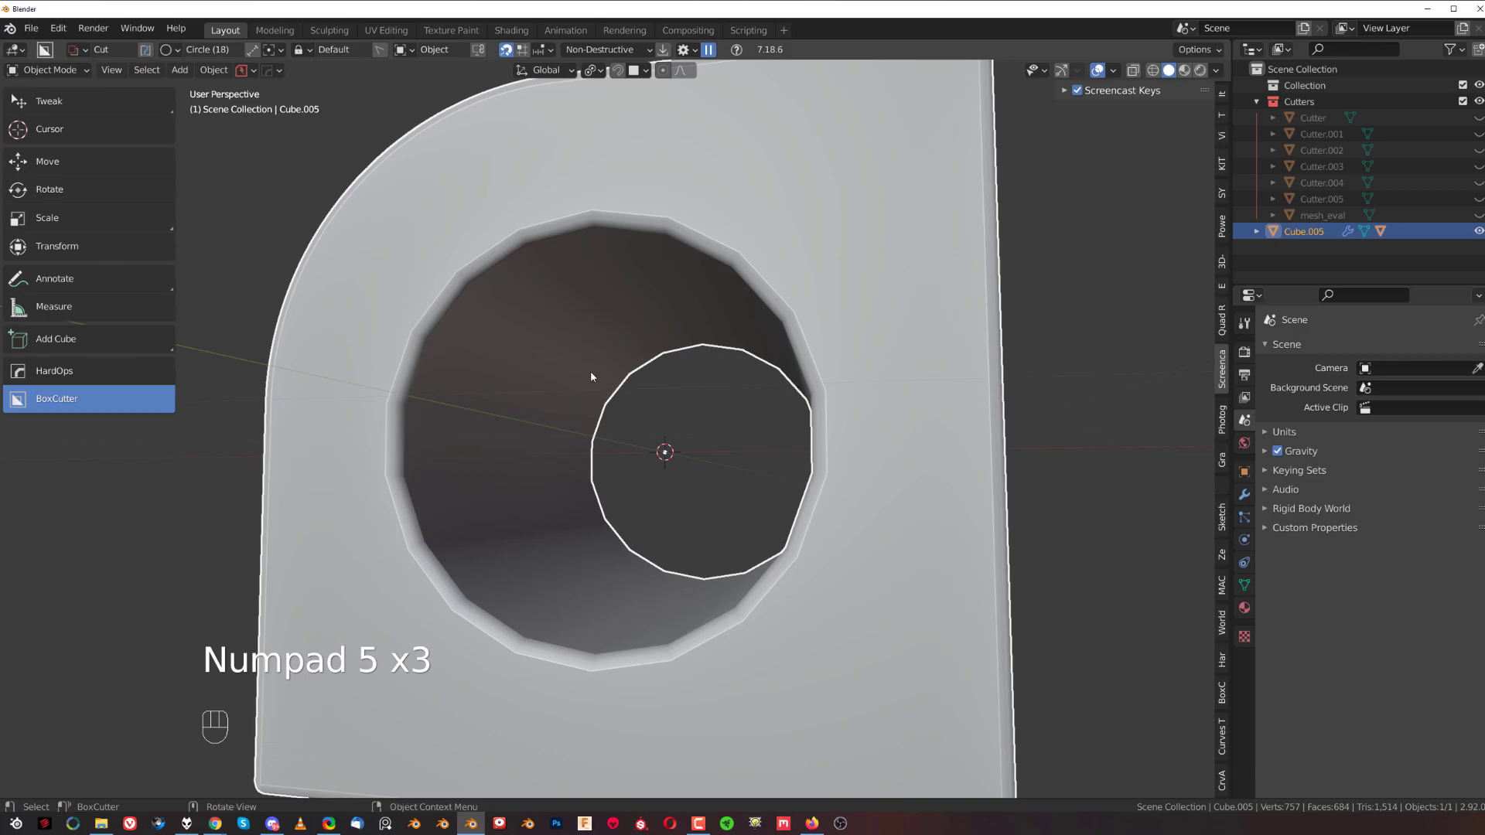
Select the hole's edge loops in Edit Mode and subdivide them
key(Tab)
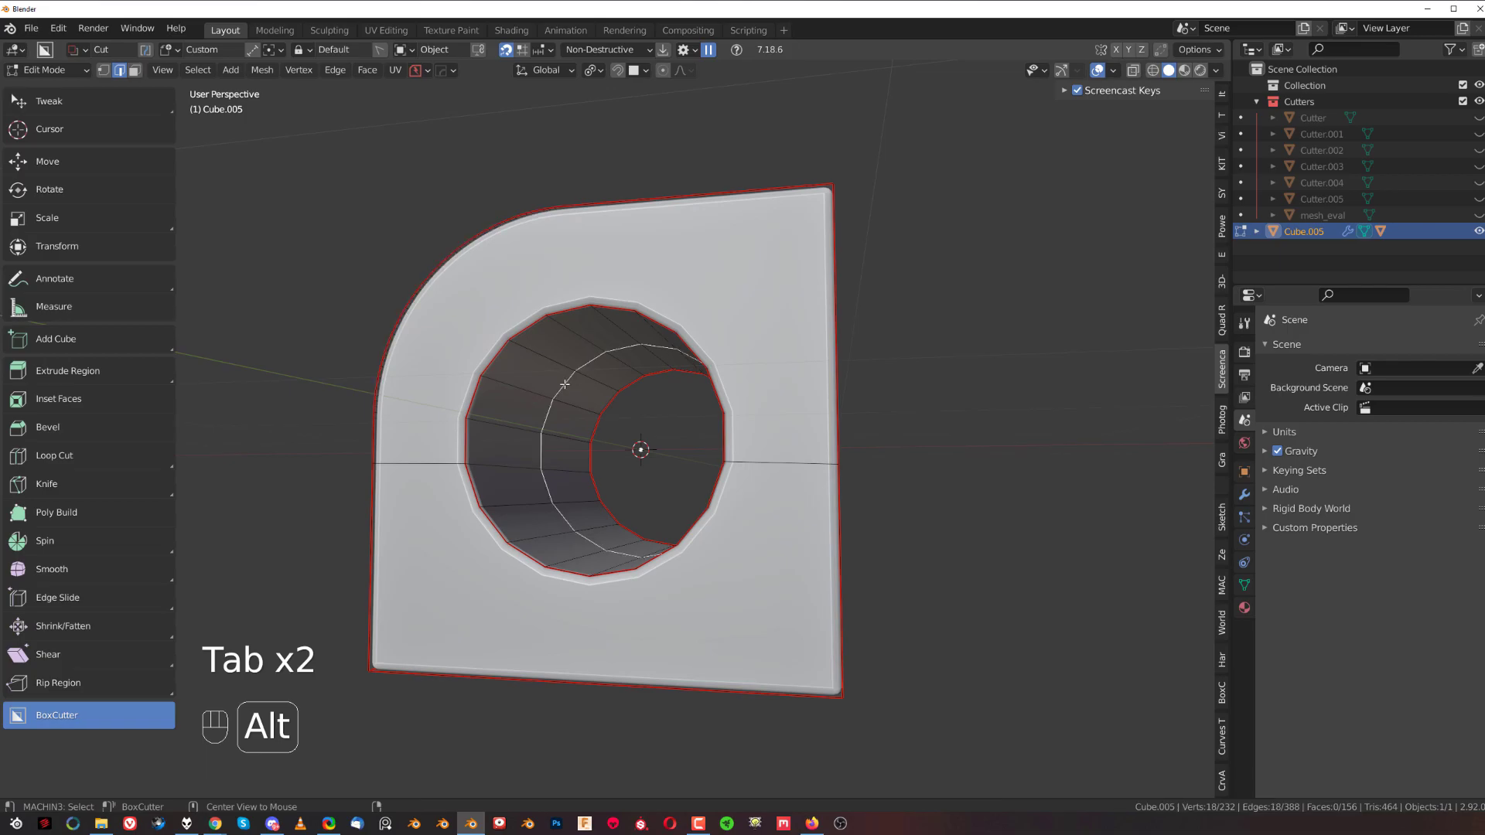
key(x)
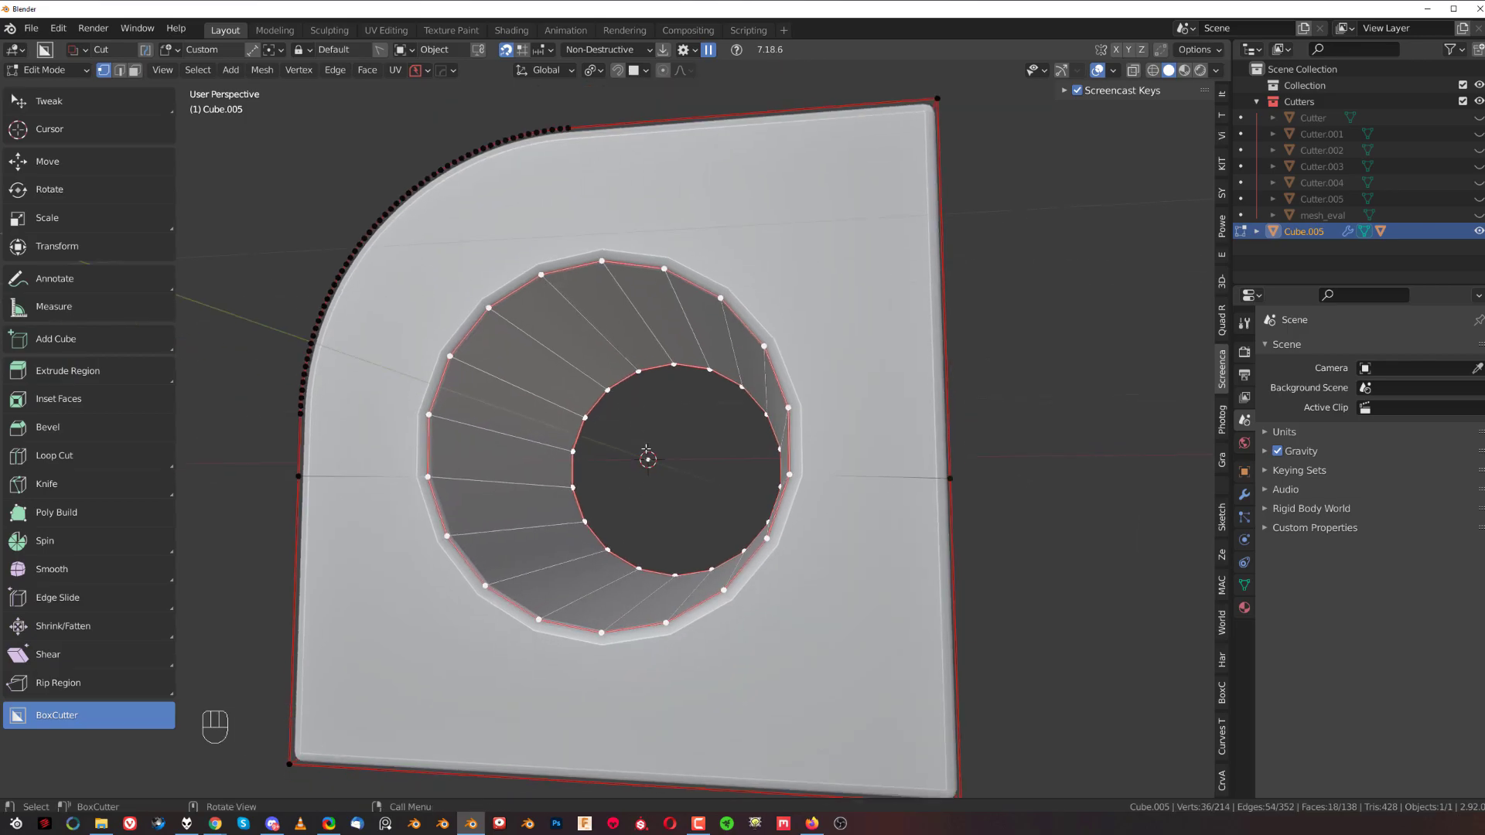
right_click(646, 459)
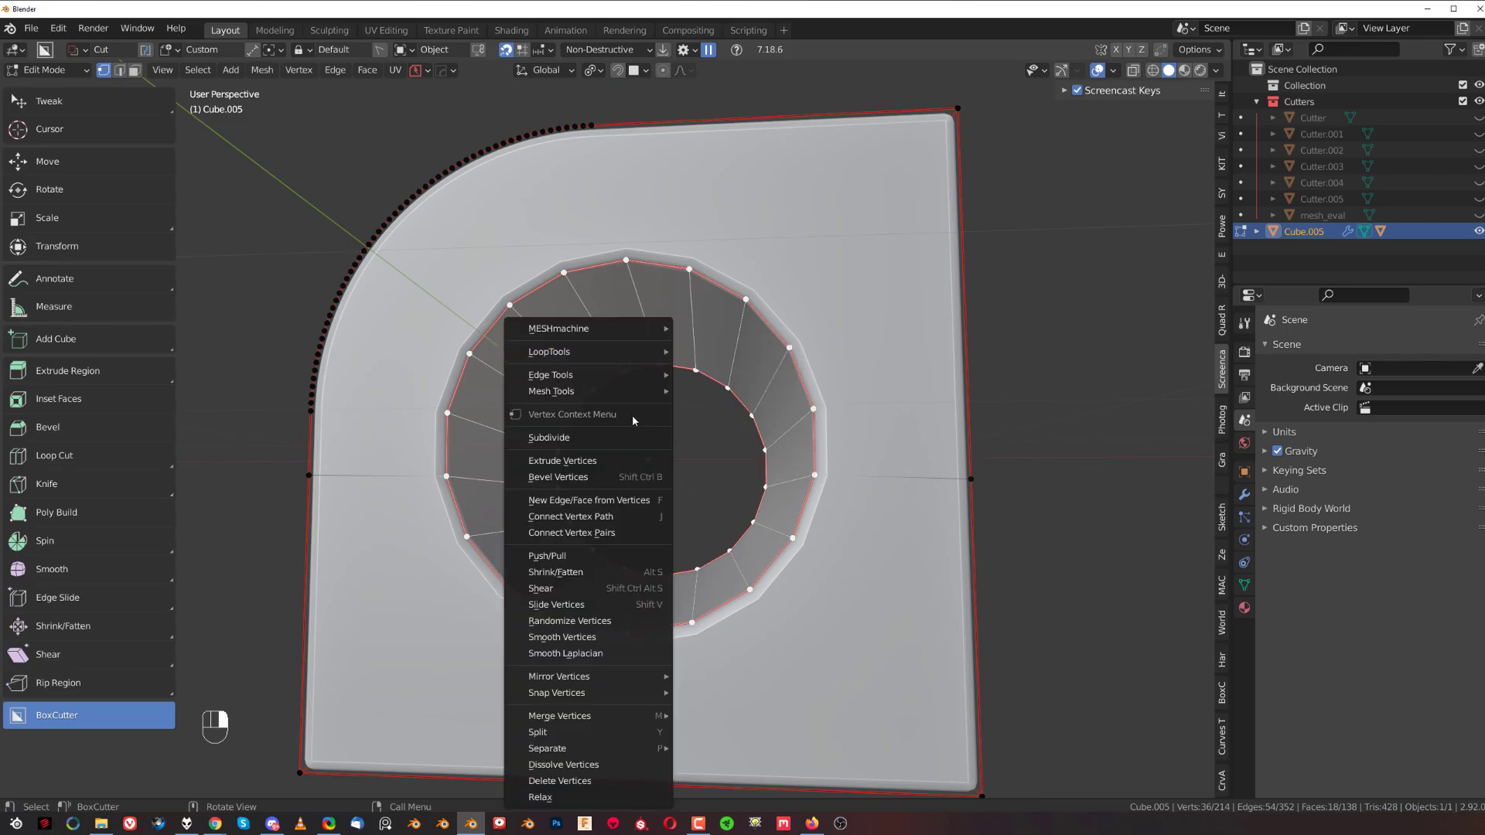
click(549, 438)
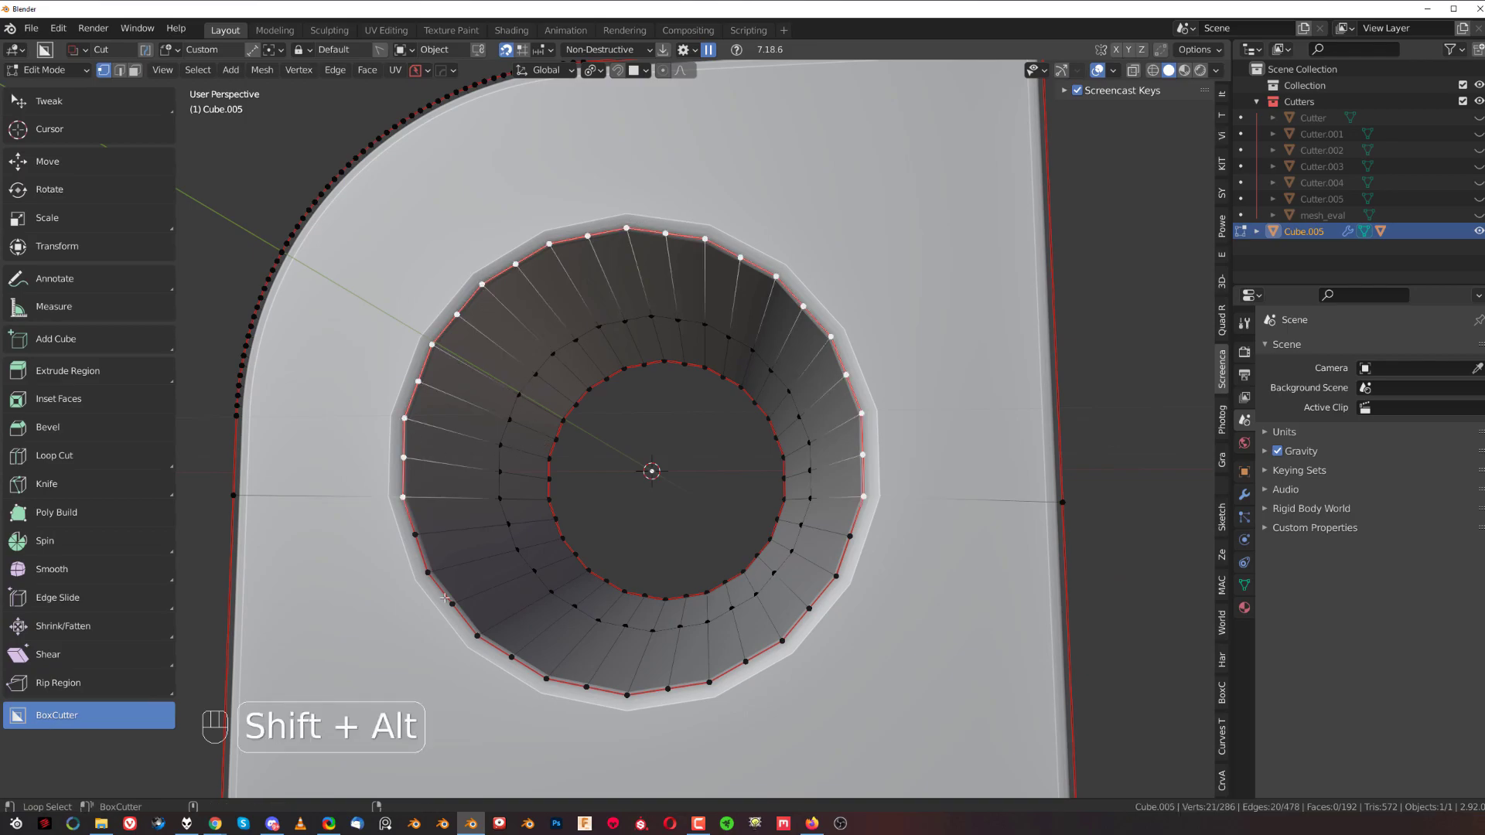
Round both rim loops with LoopTools Circle, subdivide them, and circle them again
click(588, 392)
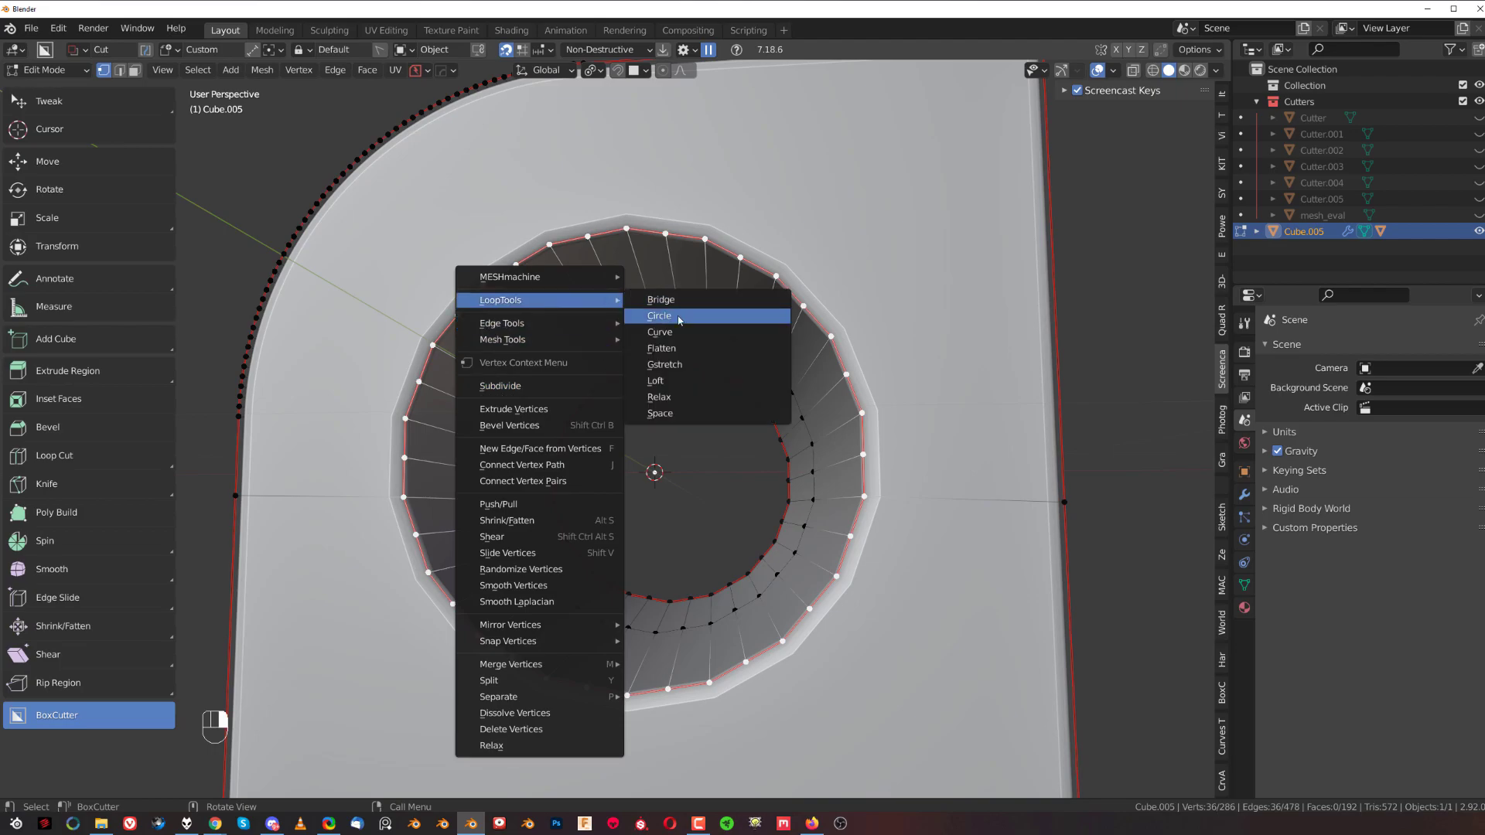
click(659, 315)
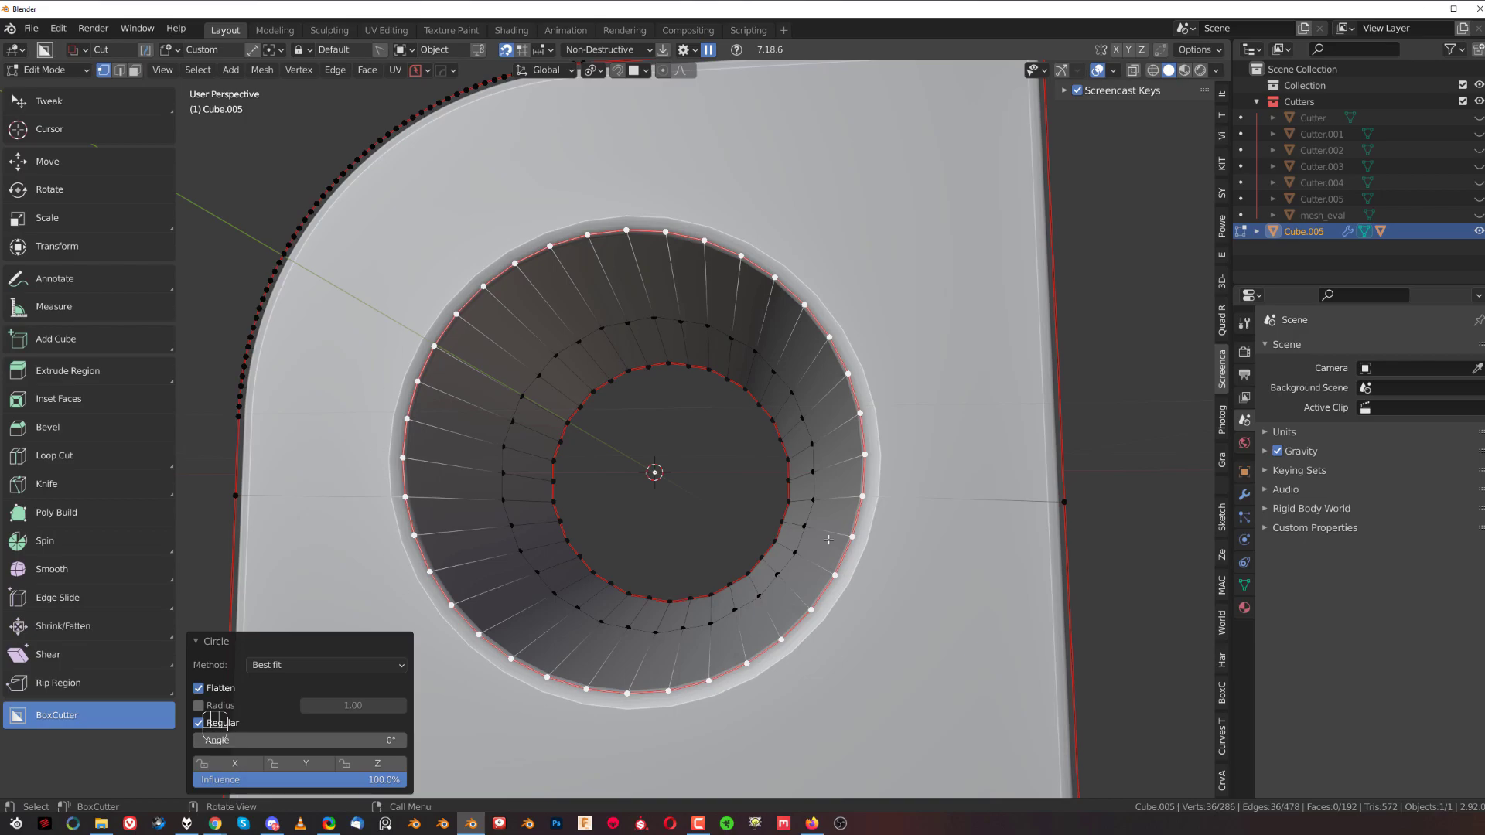
key(ctrl)
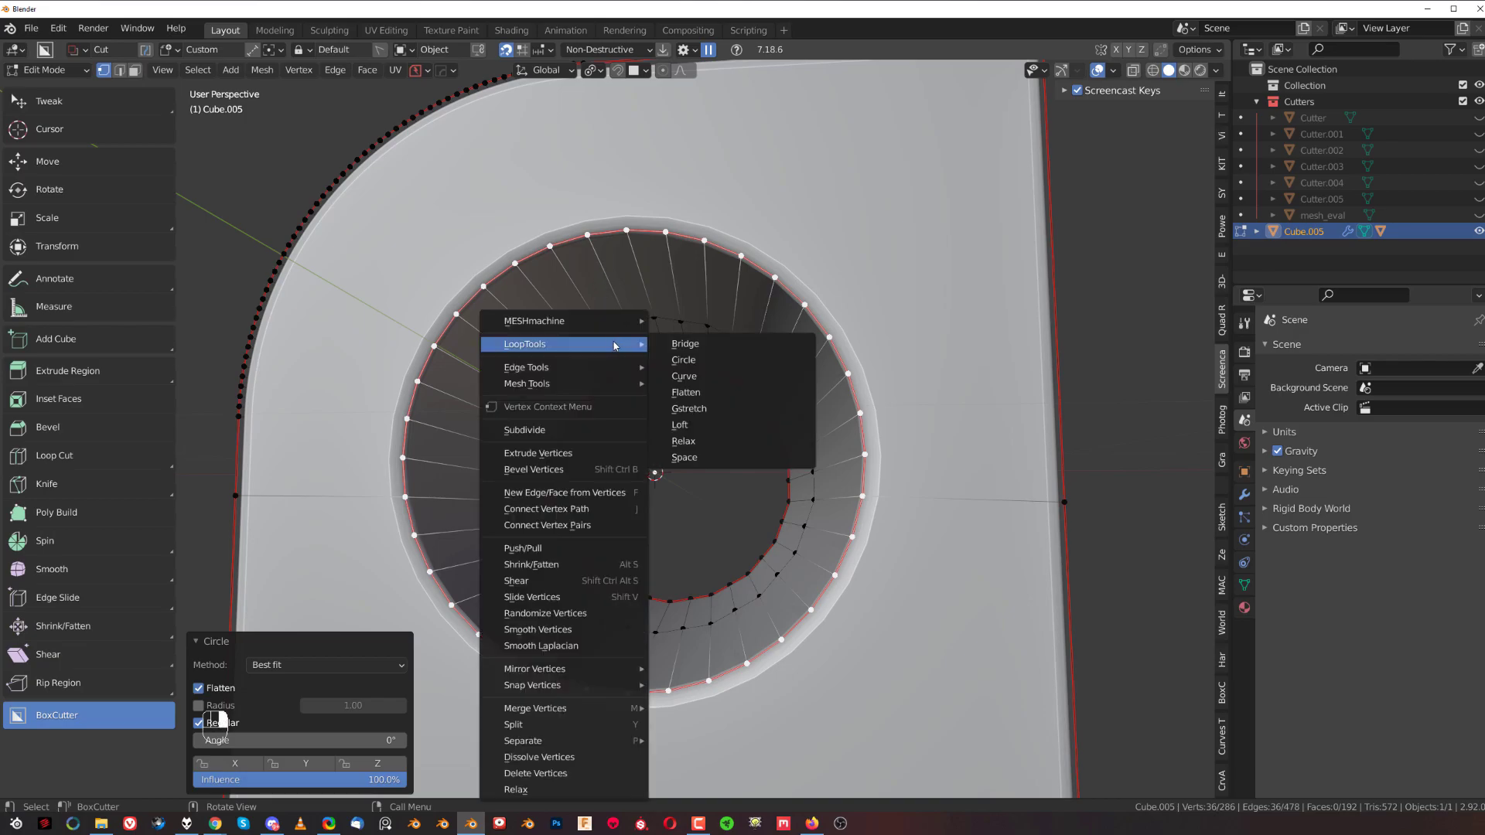
click(525, 429)
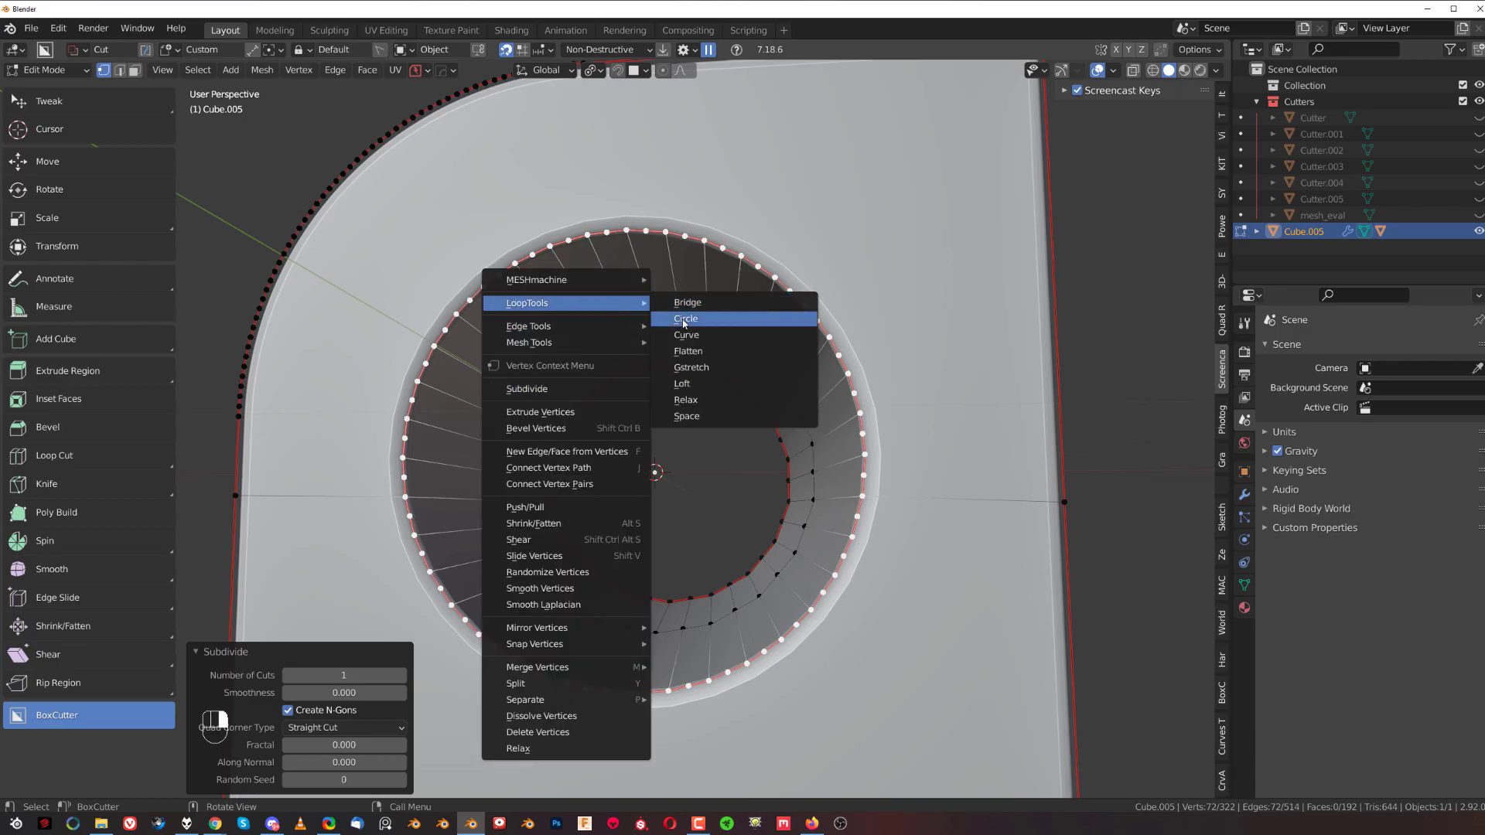
click(686, 317)
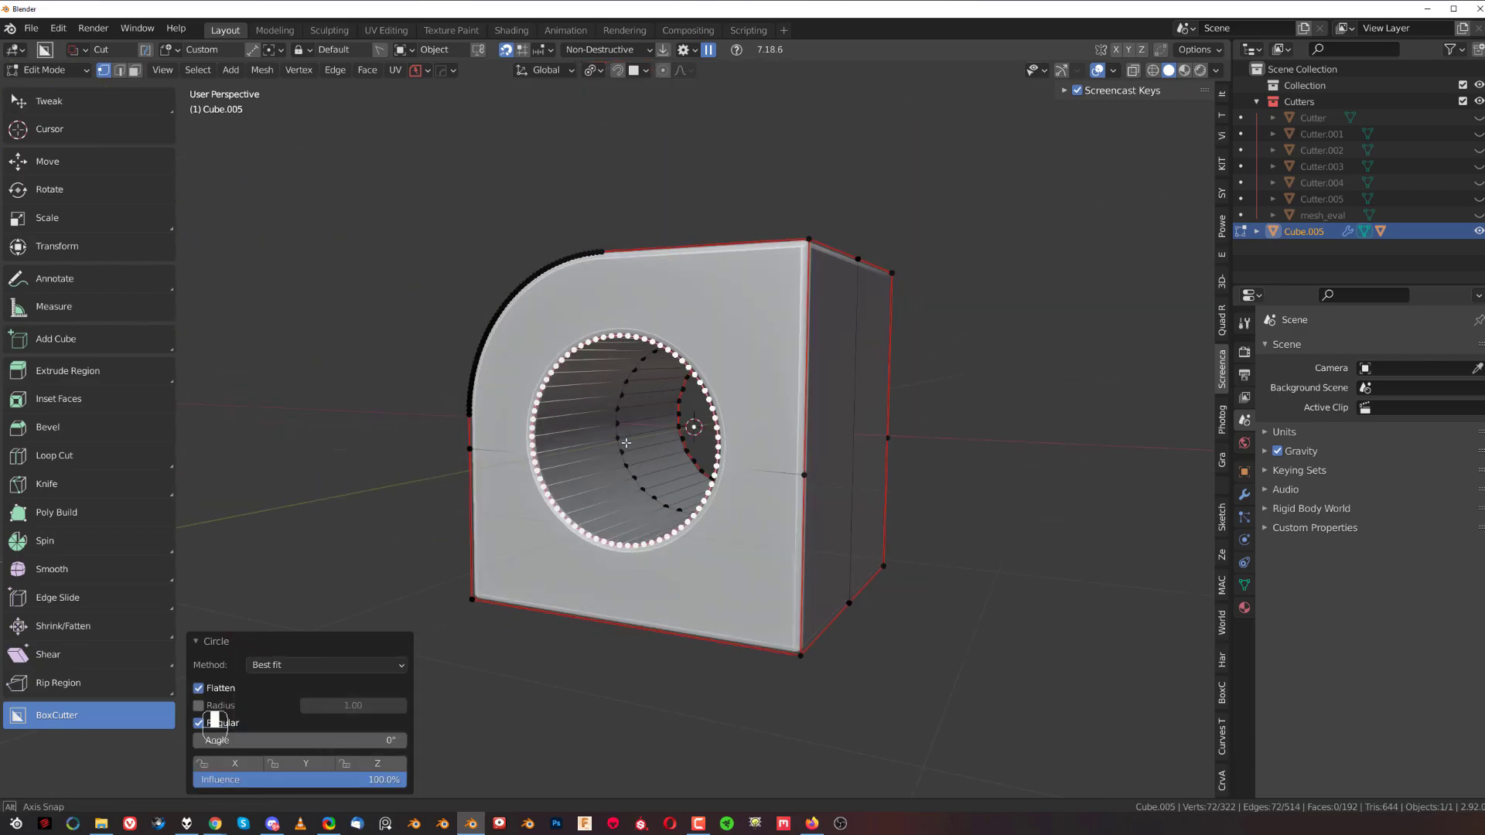
Symmetrize the mesh, dissolve the stray edge across the hole, and leave mesh editing
key(alt+x)
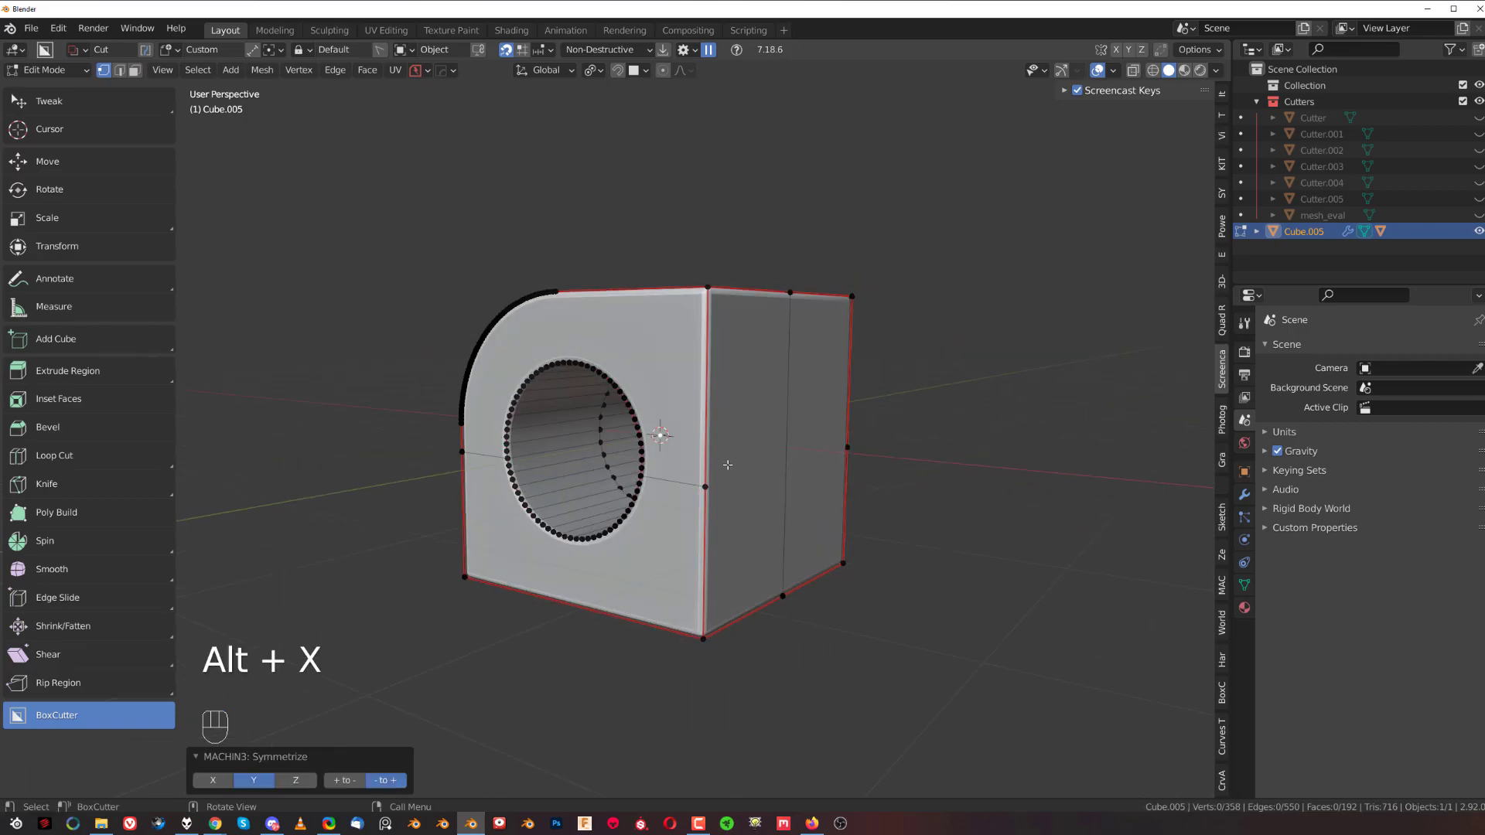
key(Tab)
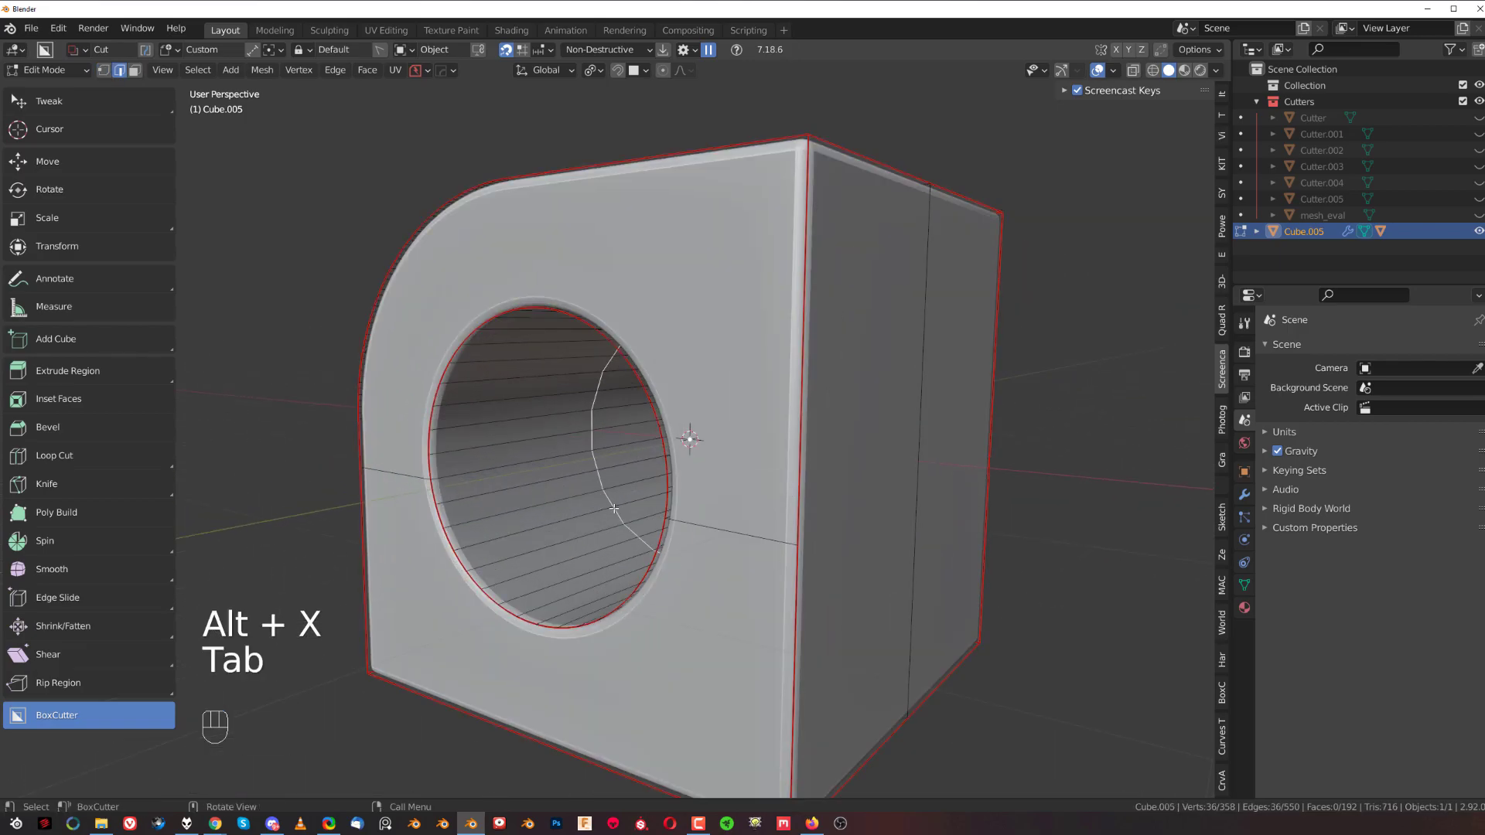
key(x)
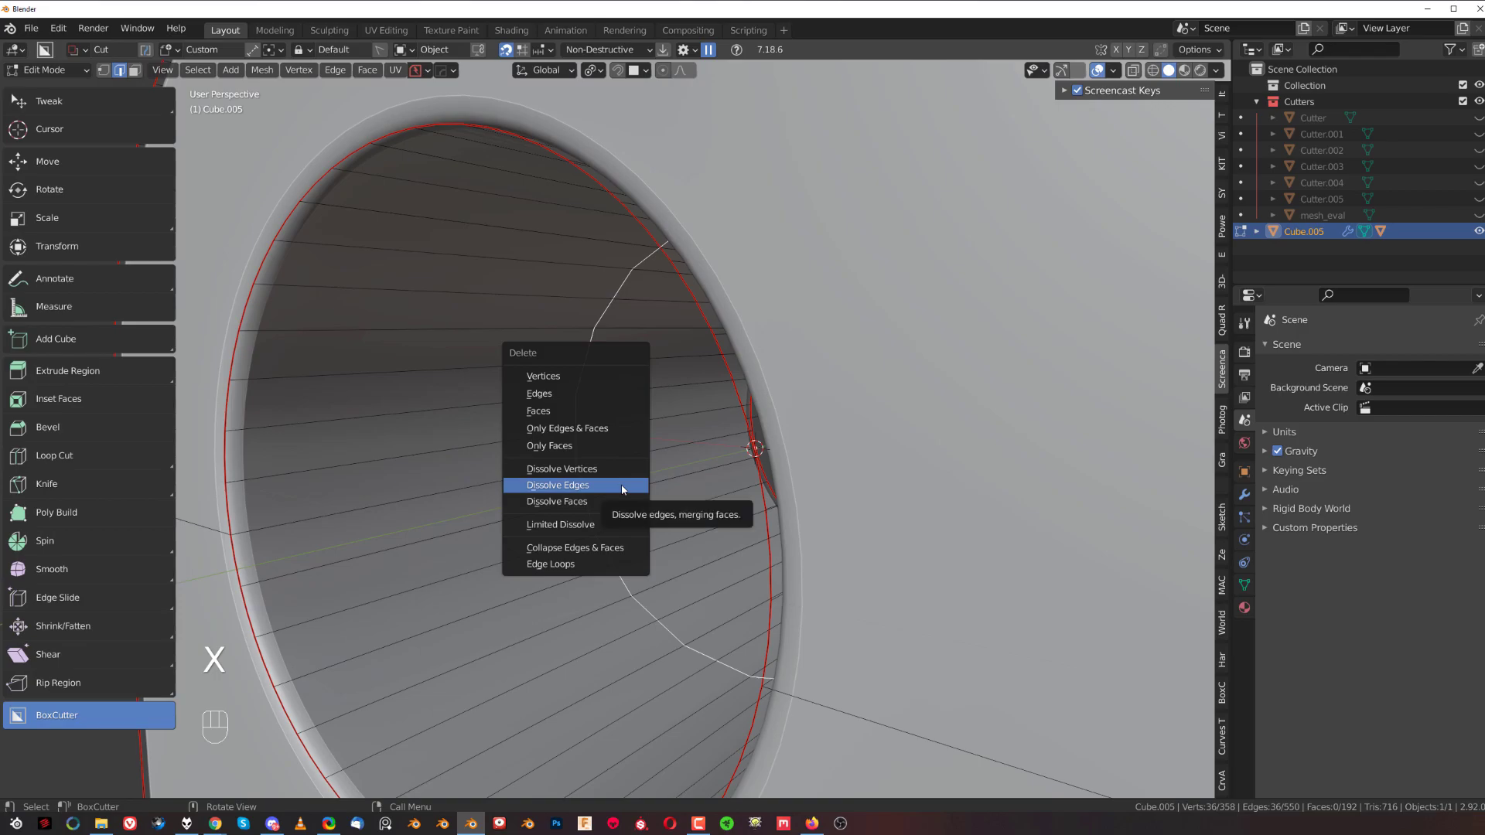
click(557, 485)
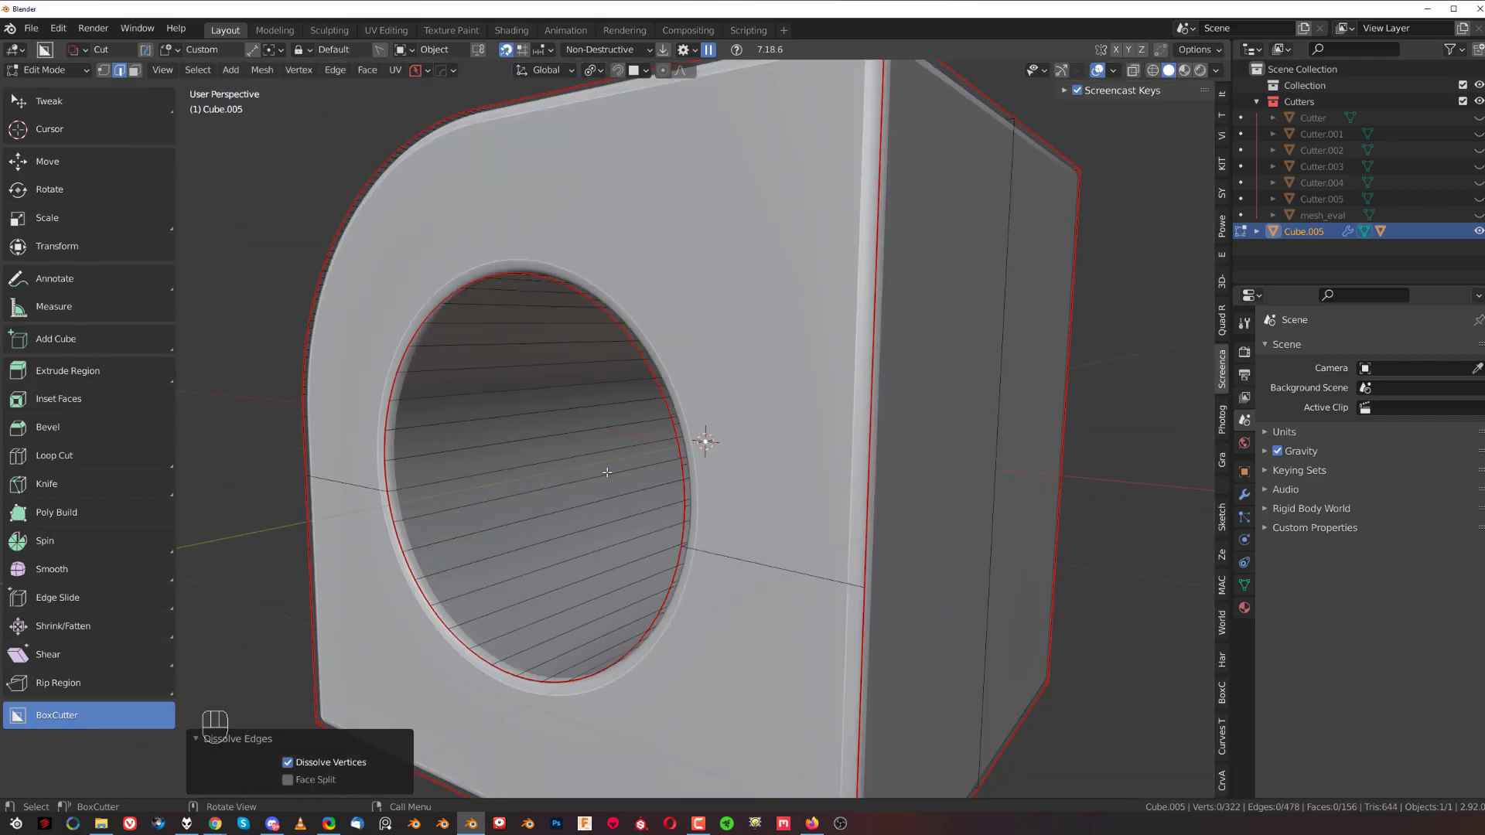
key(ctrl+r)
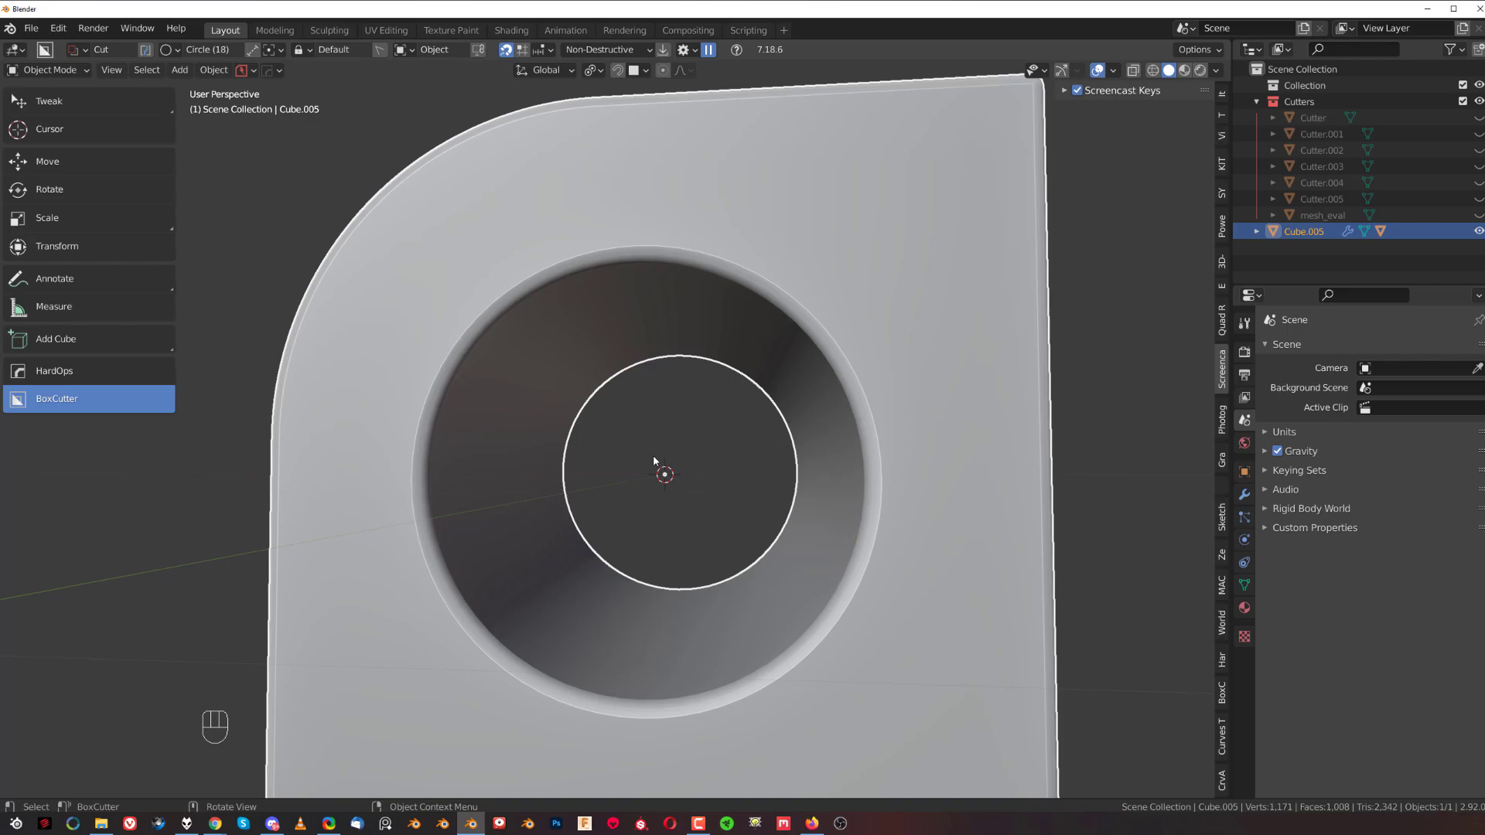
mouse_move(595, 388)
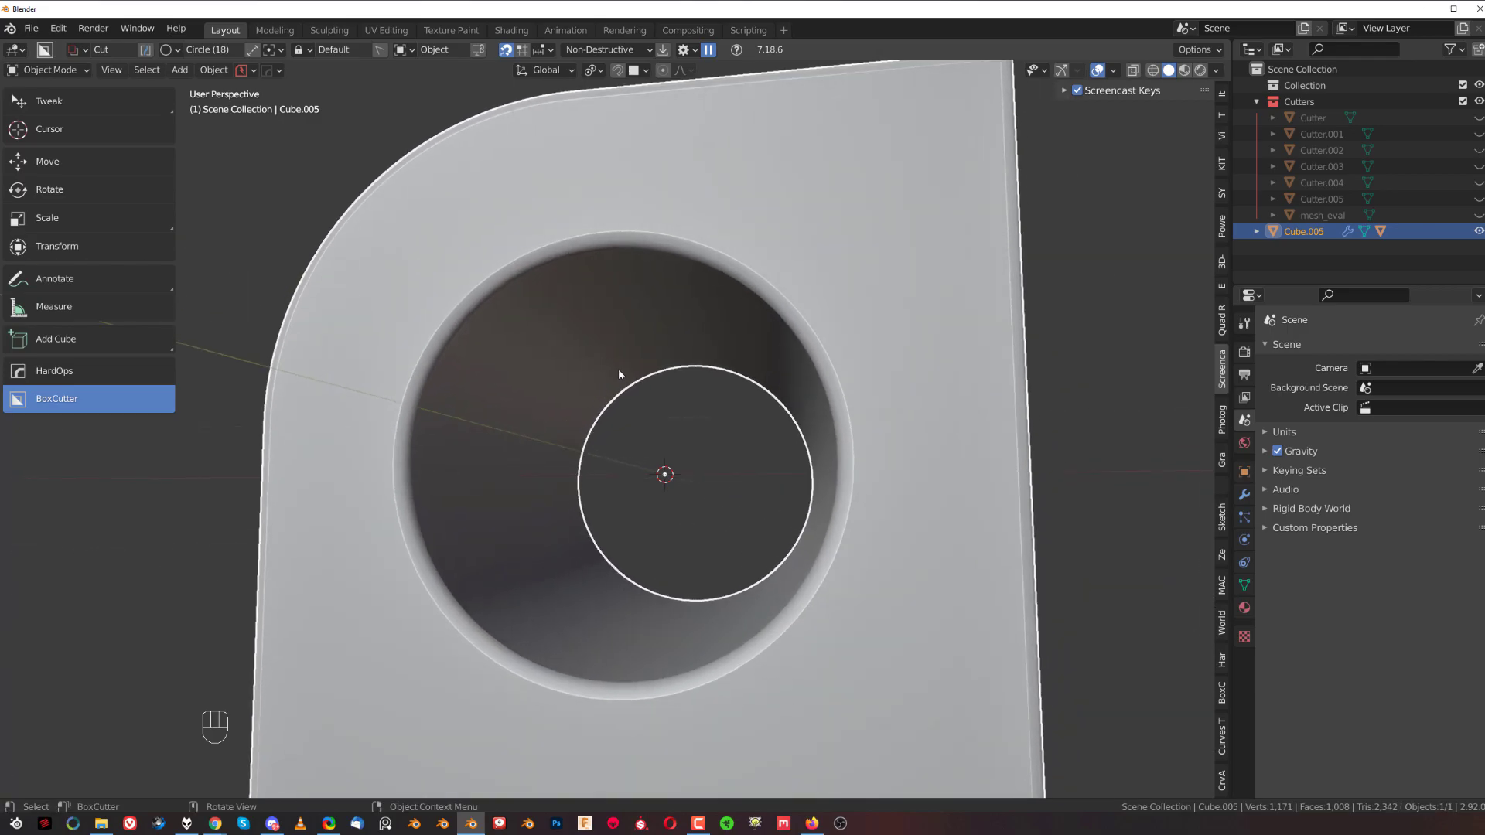
mouse_move(717, 441)
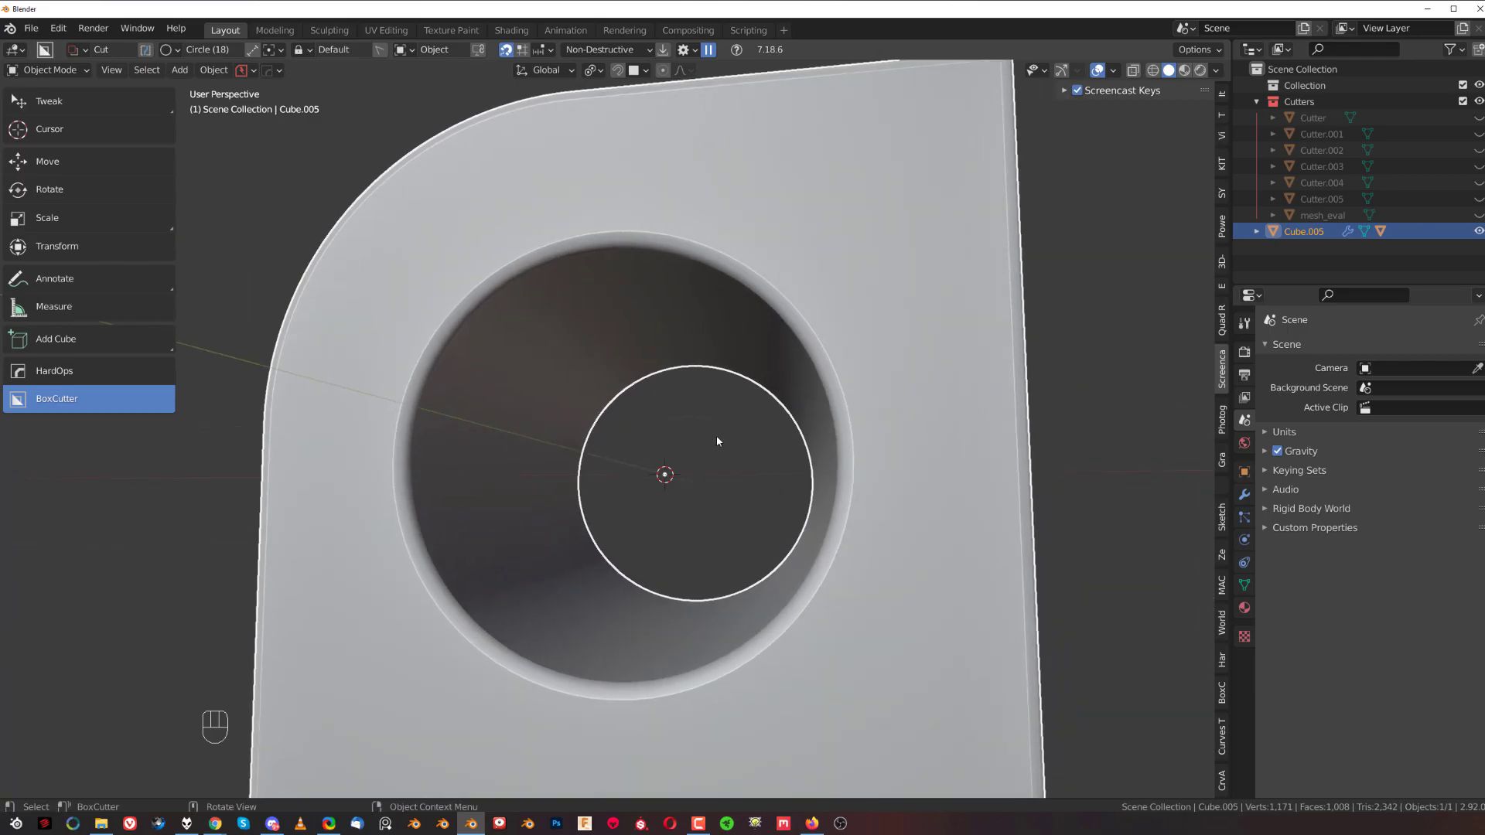